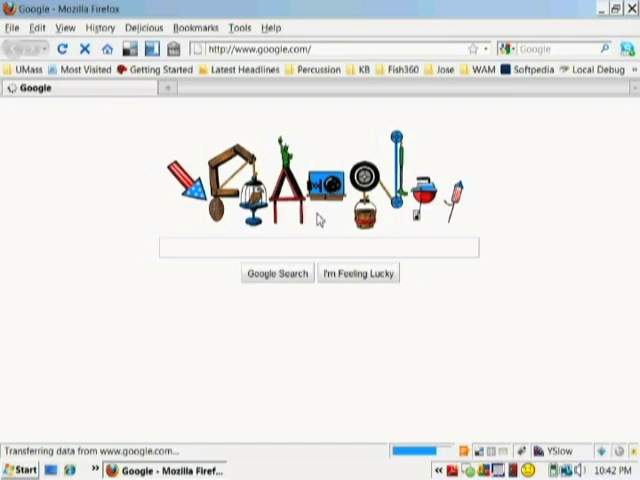
Go to the Amazon site and browse its list of shopping departments
{"action": "type", "text": "This is a form"}
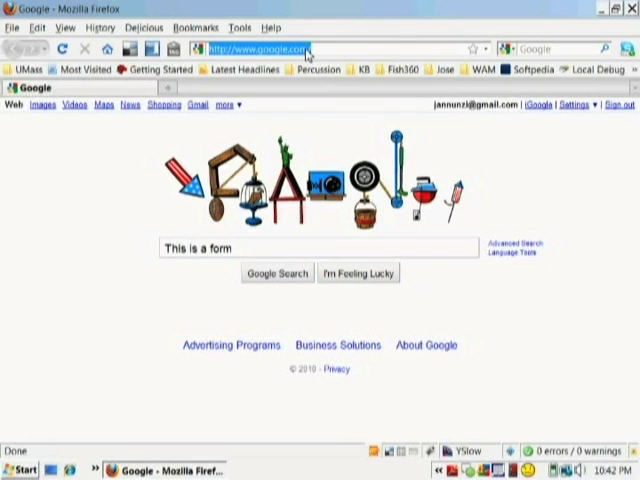
{"action": "type", "text": "am"}
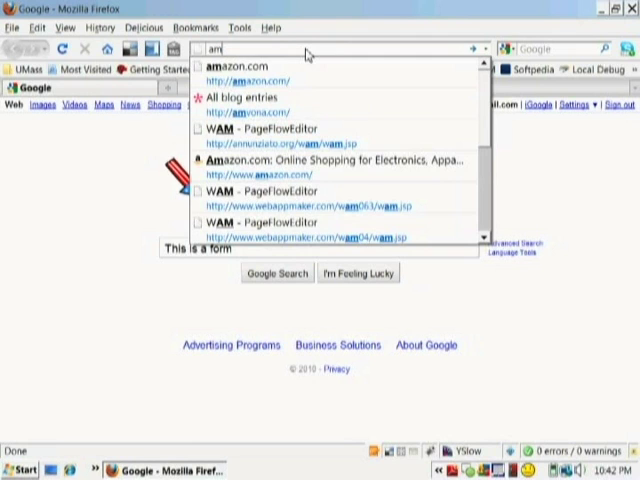
{"action": "left_click", "coordinate": [330, 159]}
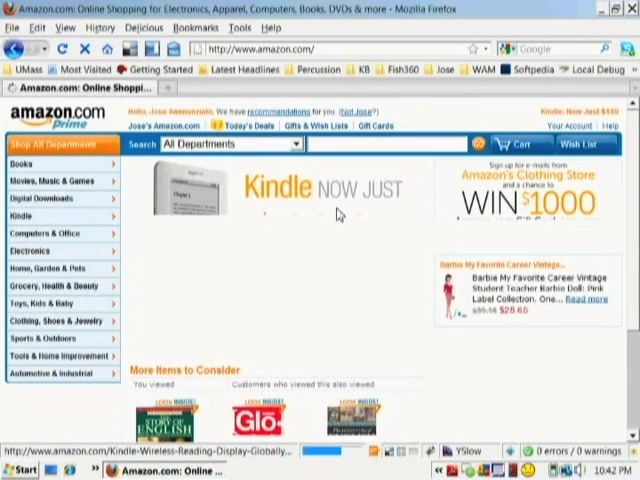
{"action": "left_click", "coordinate": [305, 144]}
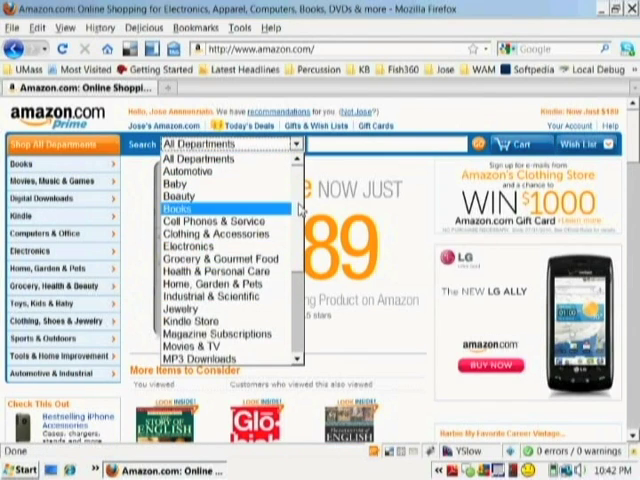
{"action": "scroll", "scroll_direction": "down", "scroll_amount": 3}
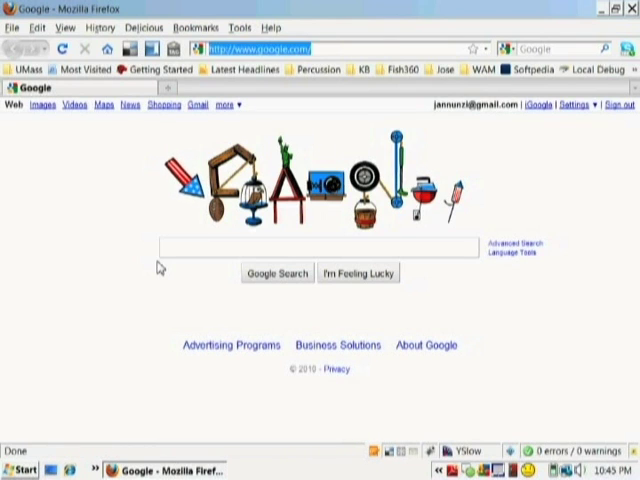
Go to jotform.com, maximize the form builder, and enter the heading 'Feedback Form'
{"action": "type", "text": "jotform"}
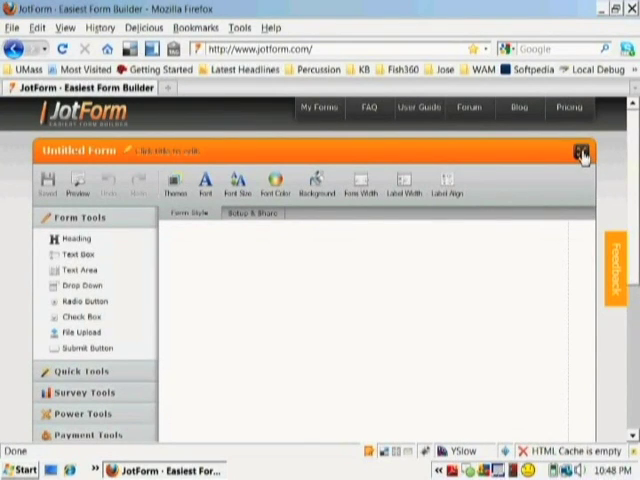
{"action": "left_click", "coordinate": [582, 152]}
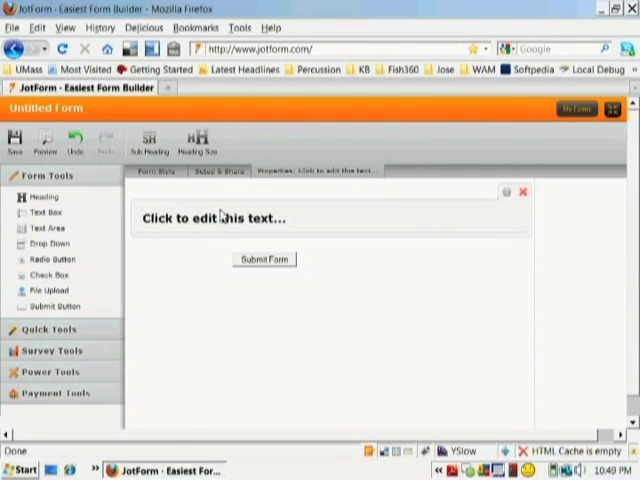
{"action": "double_click", "coordinate": [210, 218]}
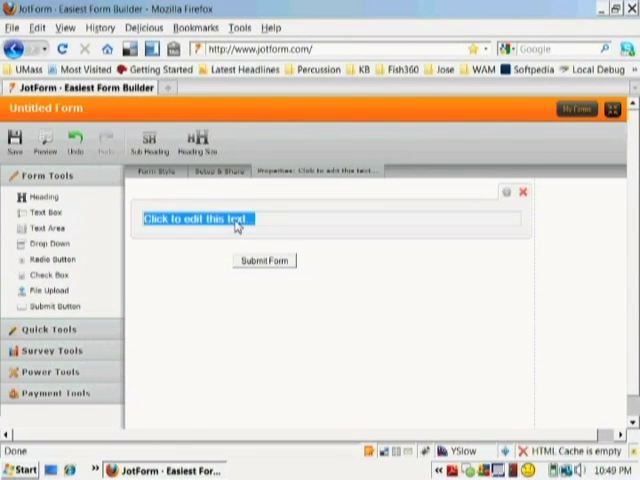
{"action": "mouse_move", "coordinate": [291, 224]}
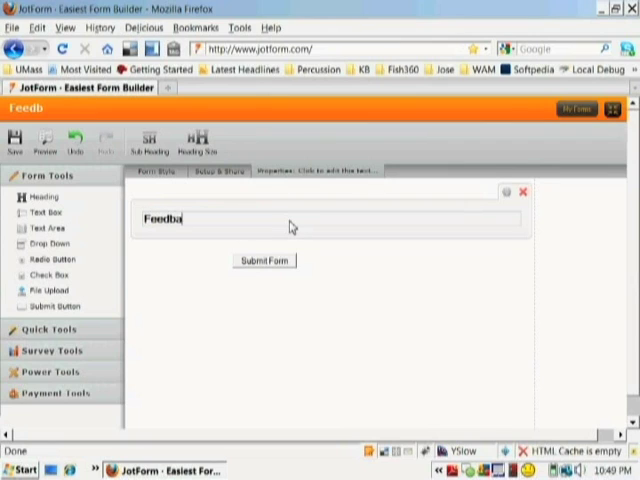
{"action": "type", "text": "ck For"}
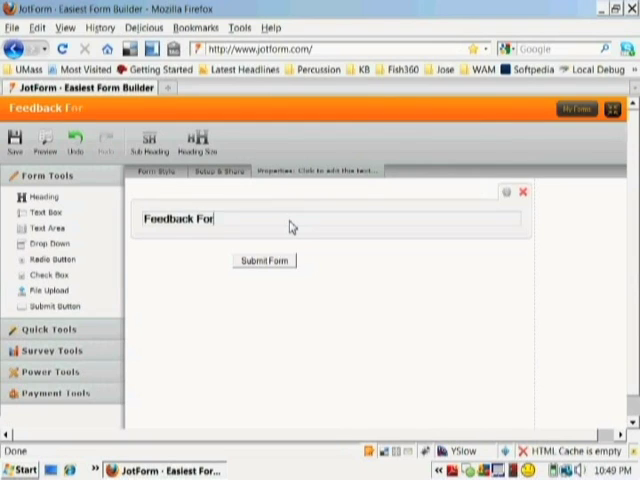
{"action": "type", "text": "m"}
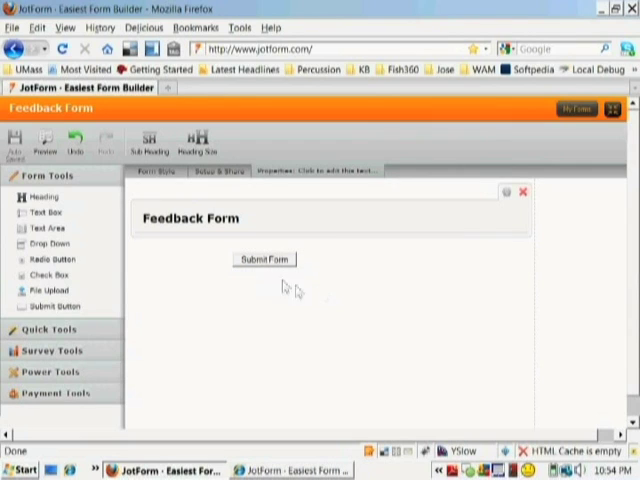
{"action": "mouse_move", "coordinate": [46, 212]}
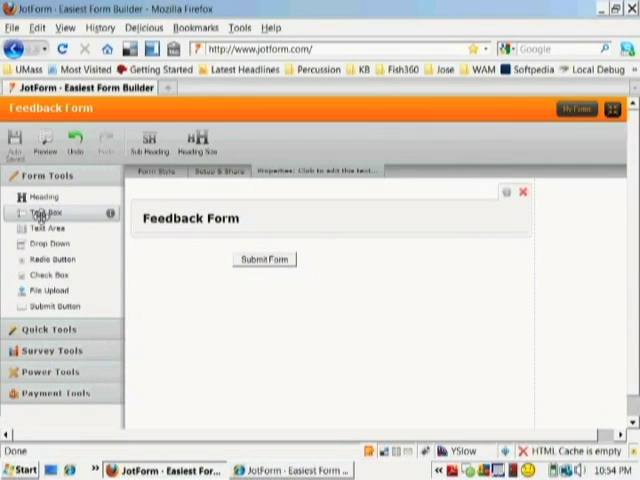
Add an 'Email (Optional)' text box and a 'Your Feedback' text area
{"action": "left_click", "coordinate": [45, 212]}
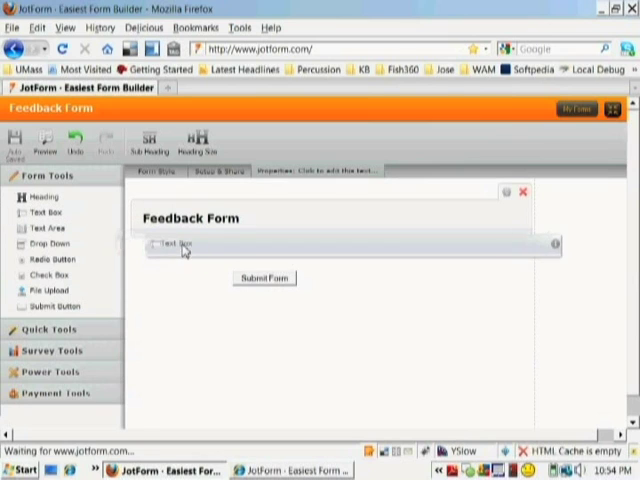
{"action": "left_click", "coordinate": [180, 242]}
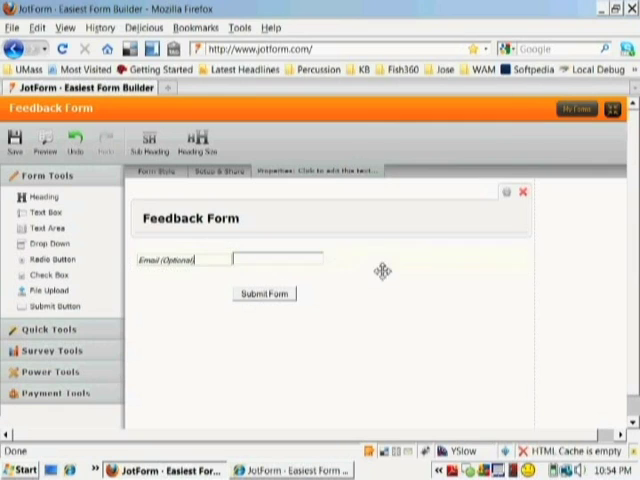
{"action": "left_click", "coordinate": [165, 259]}
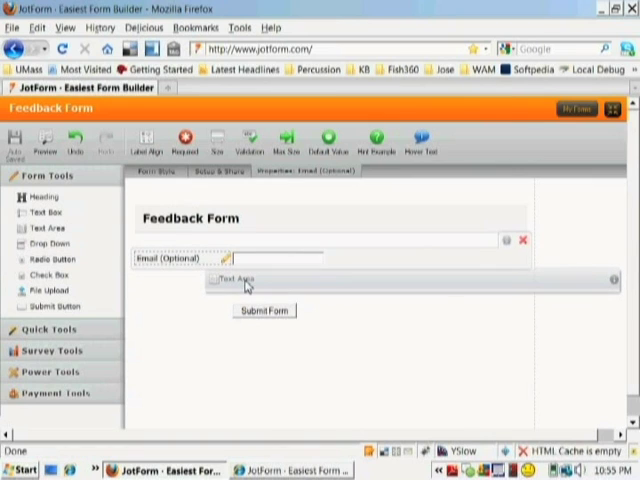
{"action": "left_click", "coordinate": [232, 278]}
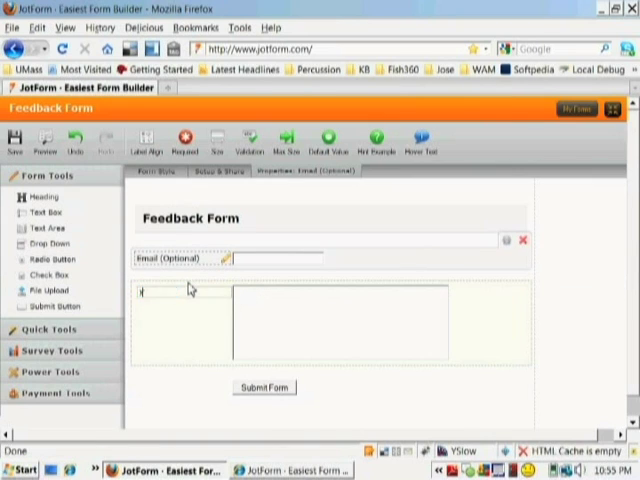
{"action": "type", "text": "Your Feedback"}
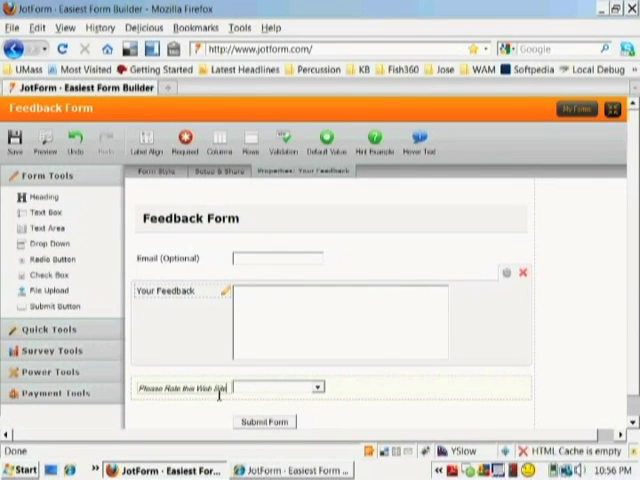
Label the 'Please Rate this Web Site' dropdown and give it choices 1 to 5
{"action": "left_click", "coordinate": [185, 388]}
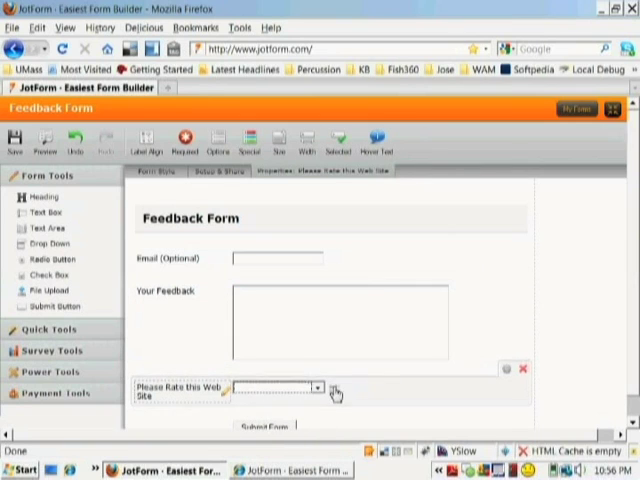
{"action": "left_click", "coordinate": [217, 142]}
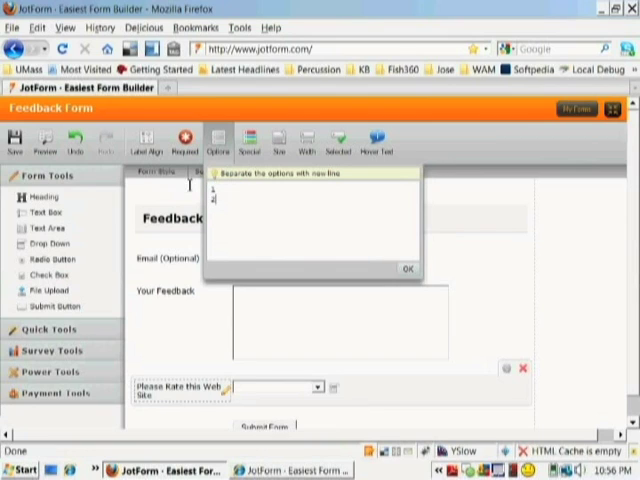
{"action": "type", "text": "2"}
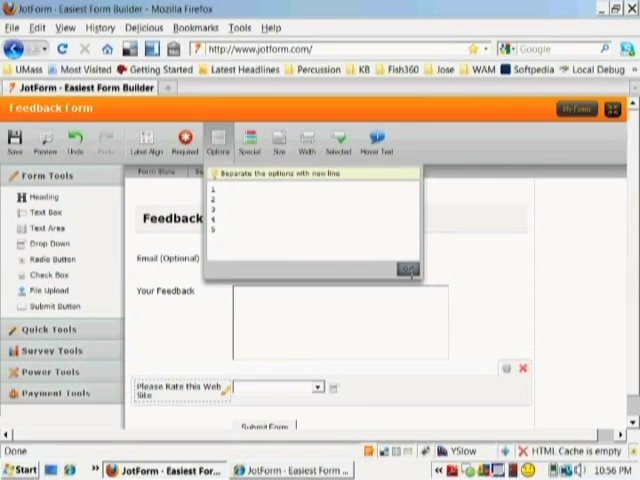
{"action": "left_click", "coordinate": [405, 268]}
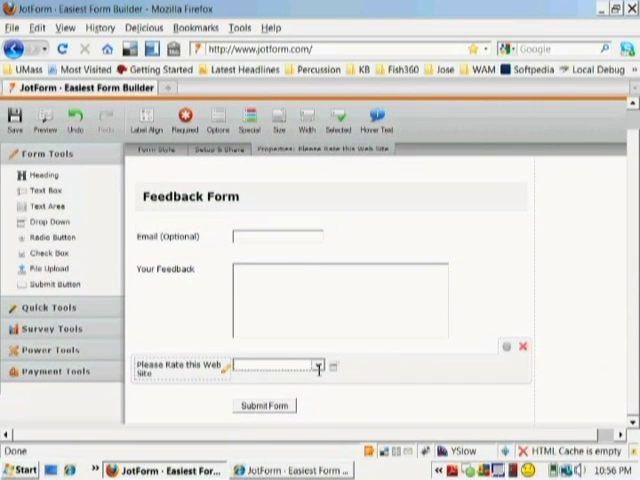
{"action": "left_click", "coordinate": [316, 366]}
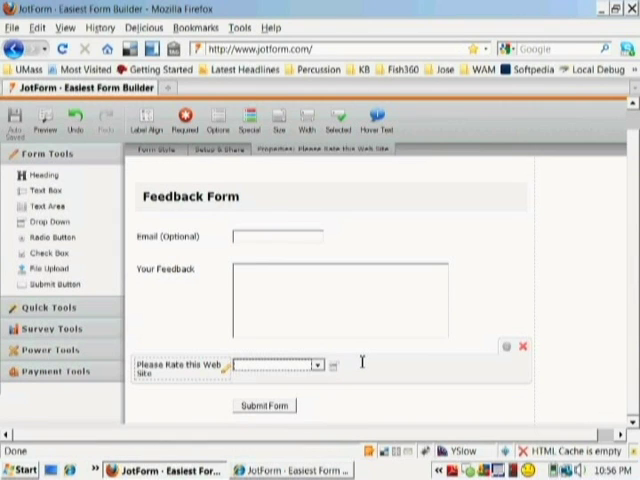
{"action": "mouse_move", "coordinate": [215, 223]}
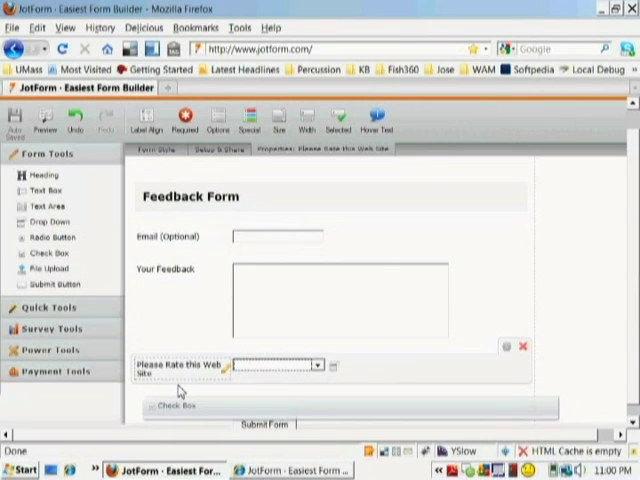
Add a newsletter checkbox question below the rating, with a 'Yes' option
{"action": "left_click", "coordinate": [178, 405]}
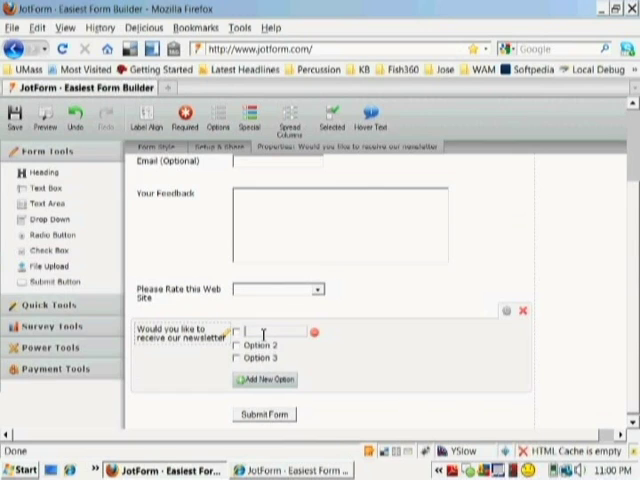
{"action": "type", "text": "Yes"}
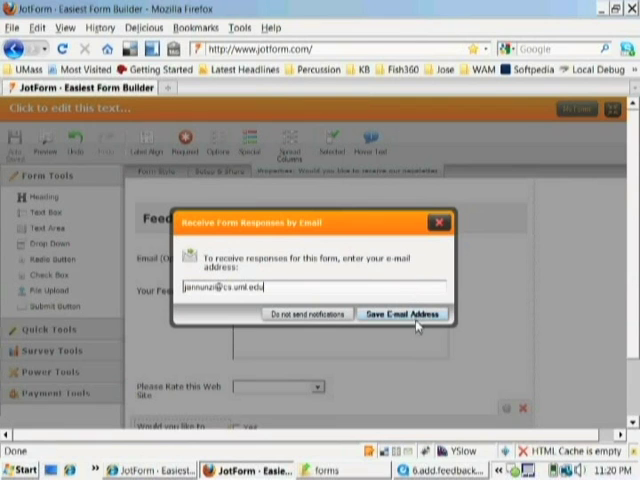
Save the response email address and copy the form's website embed code
{"action": "left_click", "coordinate": [401, 313]}
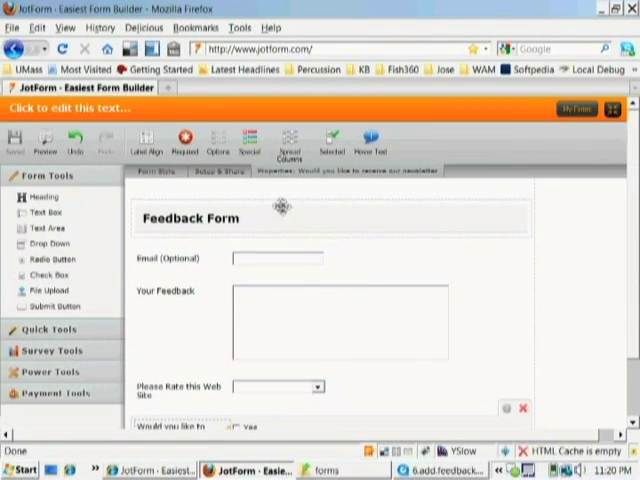
{"action": "left_click", "coordinate": [213, 171]}
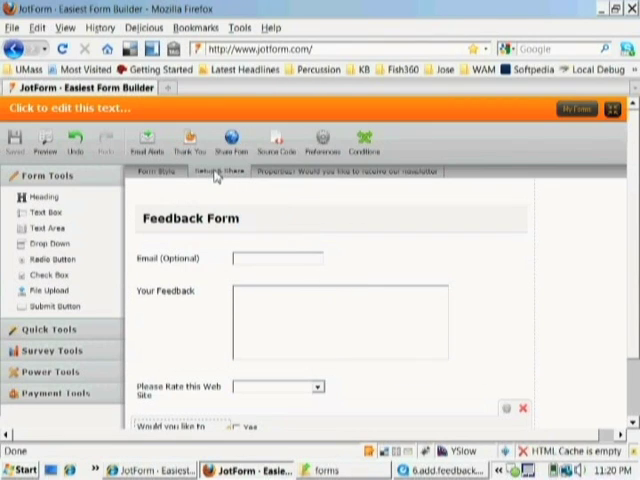
{"action": "mouse_move", "coordinate": [231, 140]}
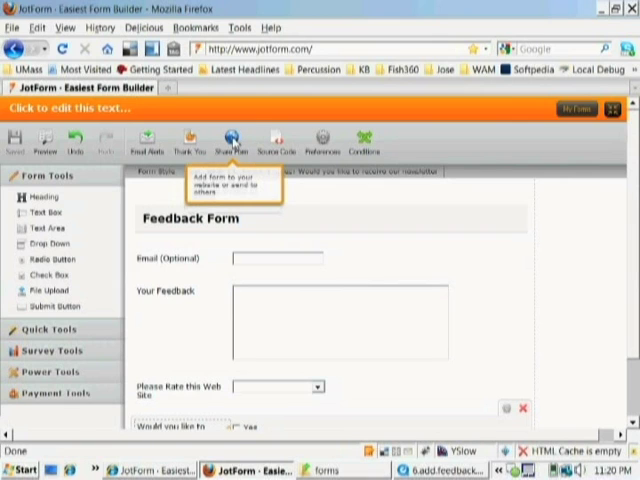
{"action": "left_click", "coordinate": [231, 140]}
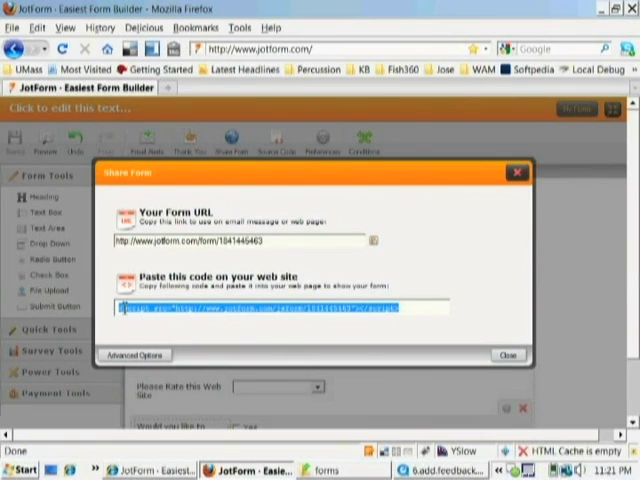
{"action": "right_click", "coordinate": [280, 308]}
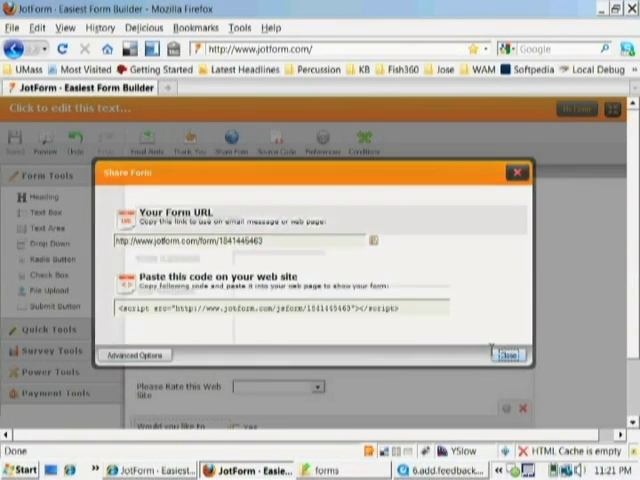
{"action": "left_click", "coordinate": [510, 354]}
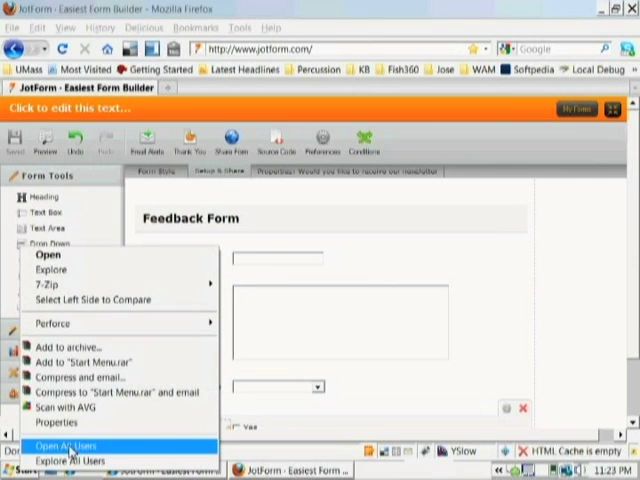
Create a 'forms' folder inside C:\internet and open it
{"action": "left_click", "coordinate": [70, 445]}
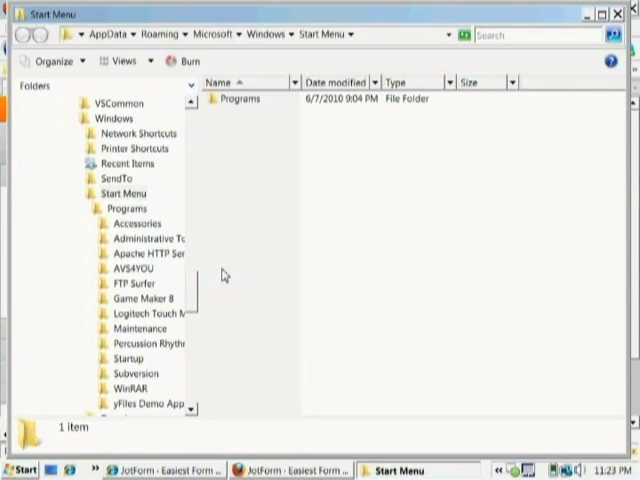
{"action": "scroll", "scroll_direction": "down", "scroll_amount": 3}
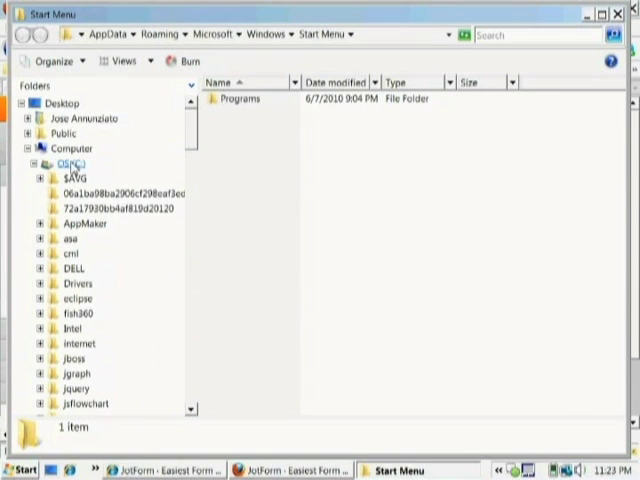
{"action": "left_click", "coordinate": [69, 163]}
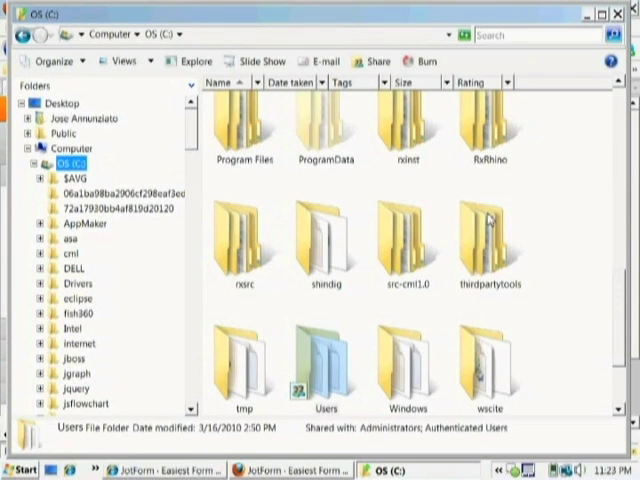
{"action": "scroll", "scroll_direction": "up", "scroll_amount": 3}
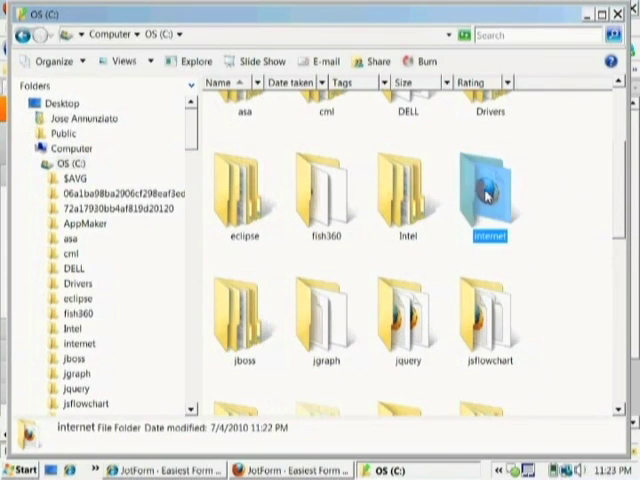
{"action": "double_click", "coordinate": [489, 200]}
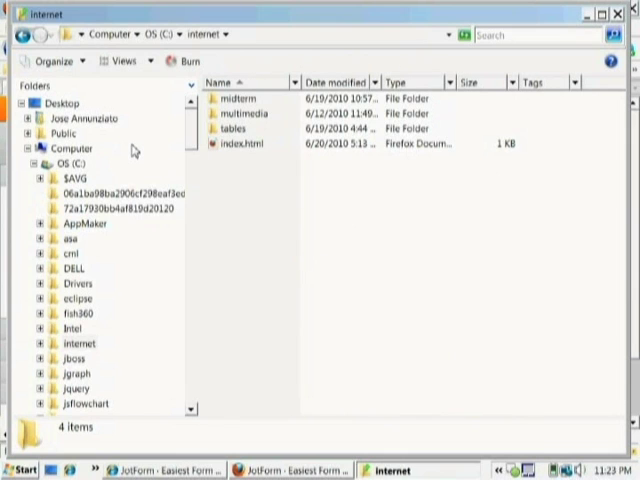
{"action": "left_click", "coordinate": [29, 55]}
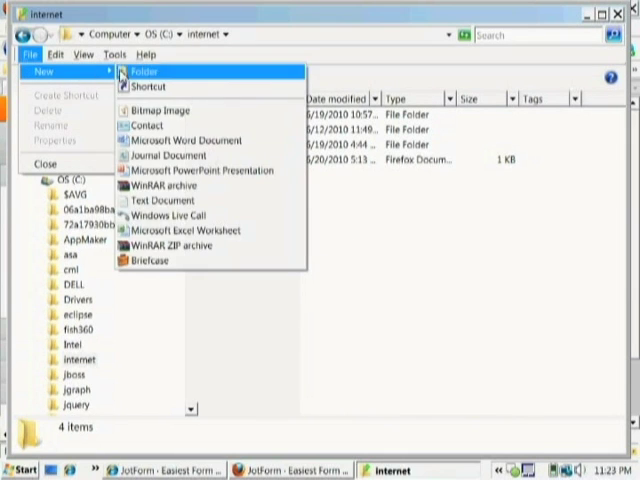
{"action": "left_click", "coordinate": [146, 71]}
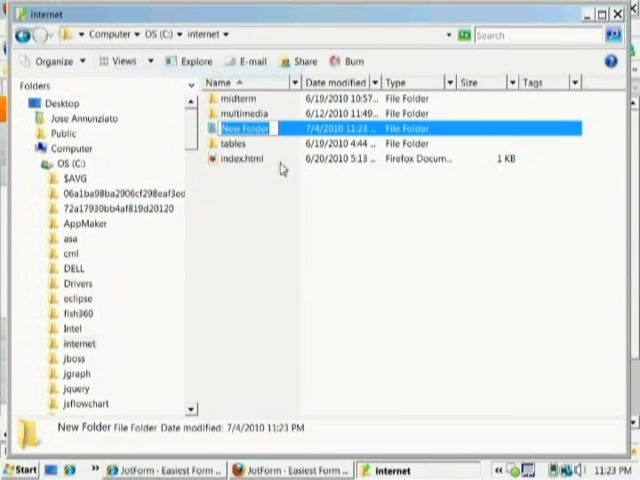
{"action": "type", "text": "forms"}
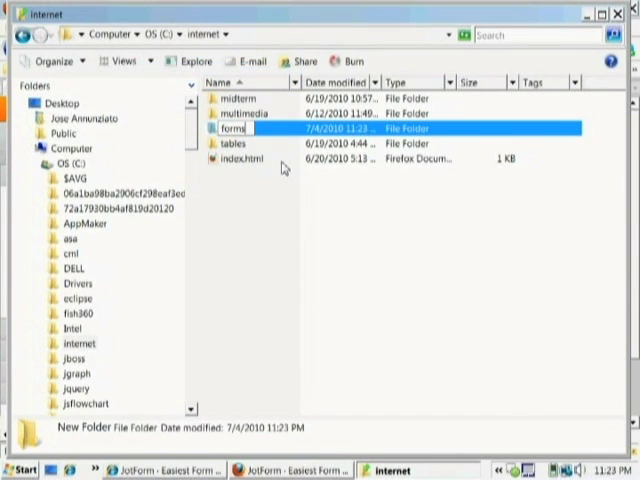
{"action": "double_click", "coordinate": [215, 128]}
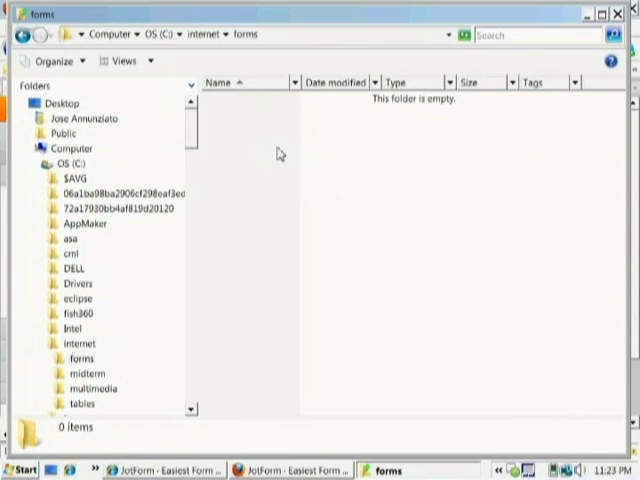
Create an empty forms.html file and open it in SciTE
{"action": "left_click", "coordinate": [28, 54]}
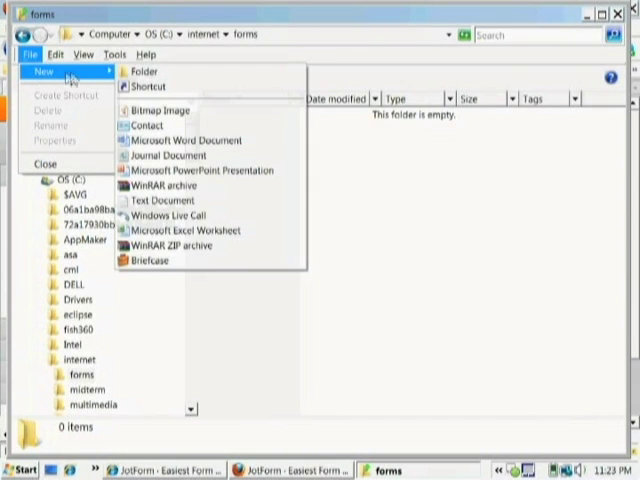
{"action": "left_click", "coordinate": [162, 200]}
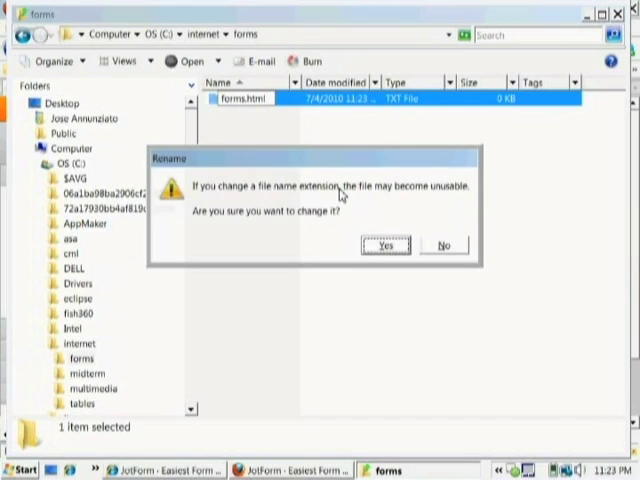
{"action": "left_click", "coordinate": [386, 246]}
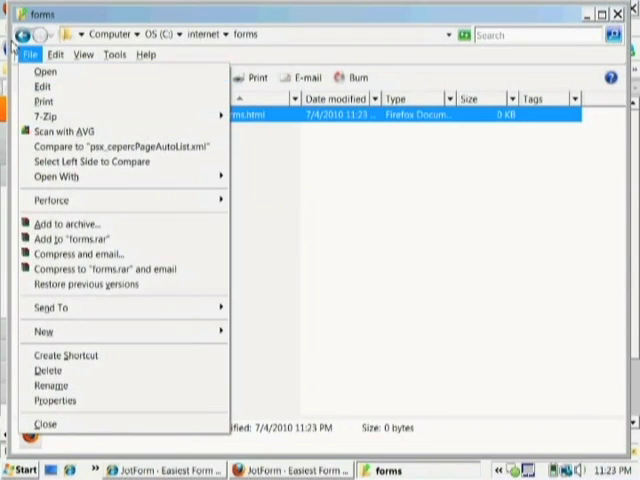
{"action": "mouse_move", "coordinate": [50, 122]}
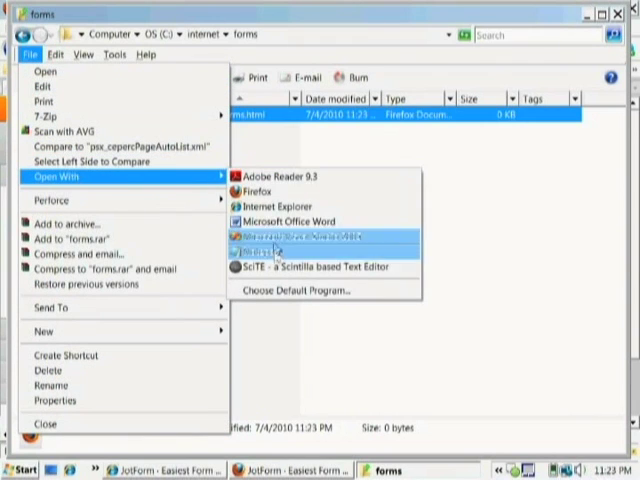
{"action": "left_click", "coordinate": [300, 267]}
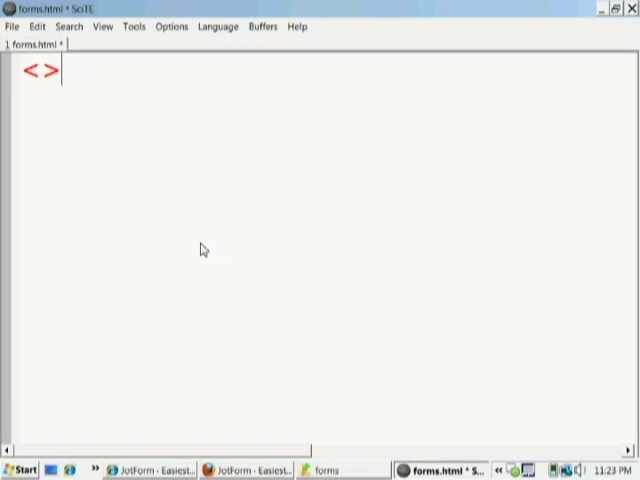
Type the 'Introduction to Forms' h1 and 'Feedback Form from JotForm.com' subheading
{"action": "type", "text": "h1"}
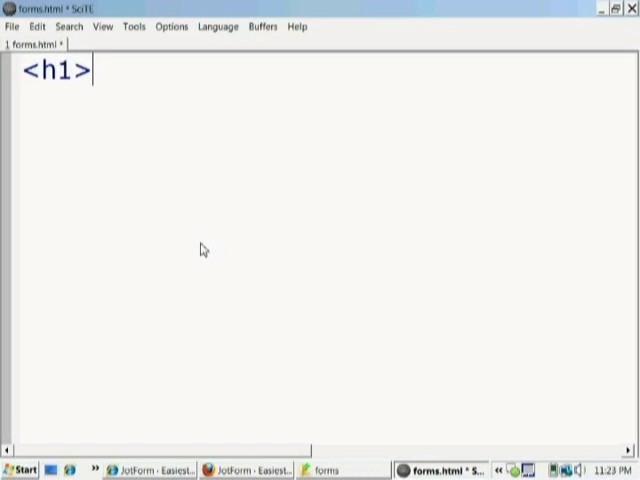
{"action": "type", "text": "Introd"}
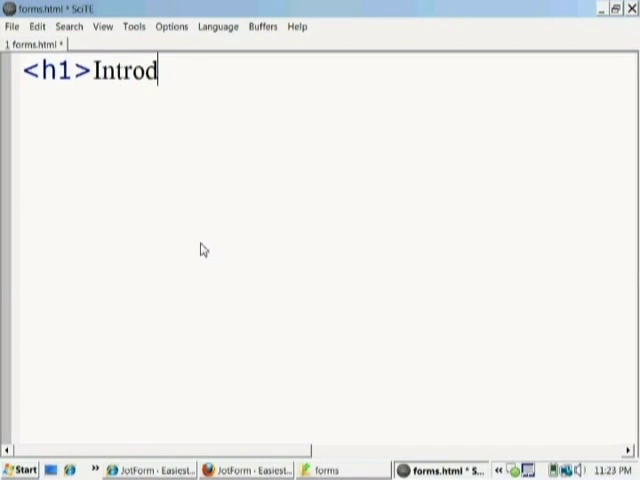
{"action": "type", "text": "uction to For"}
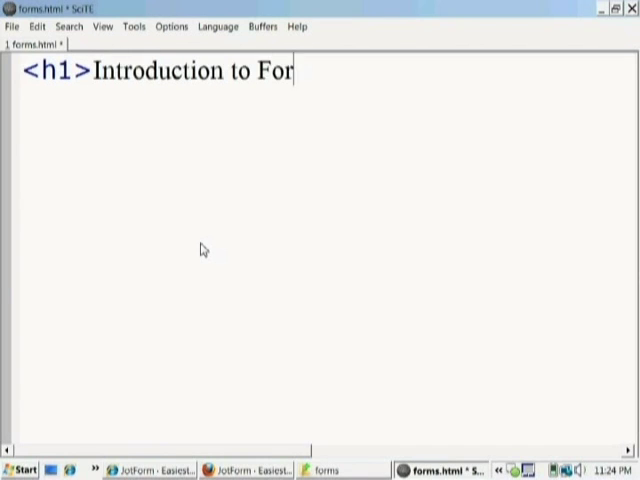
{"action": "type", "text": "ms<>"}
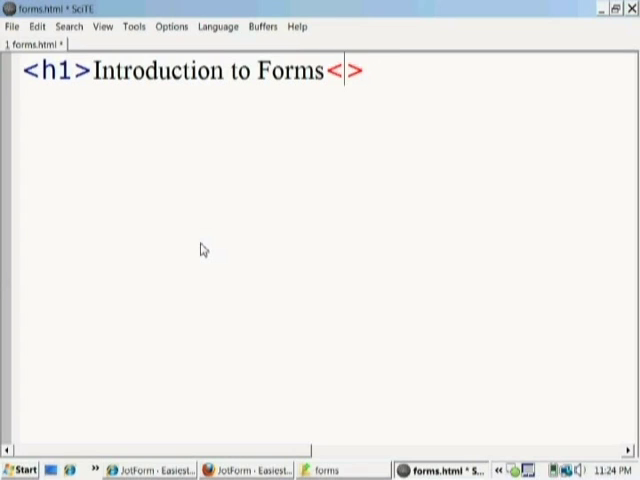
{"action": "type", "text": "/h1"}
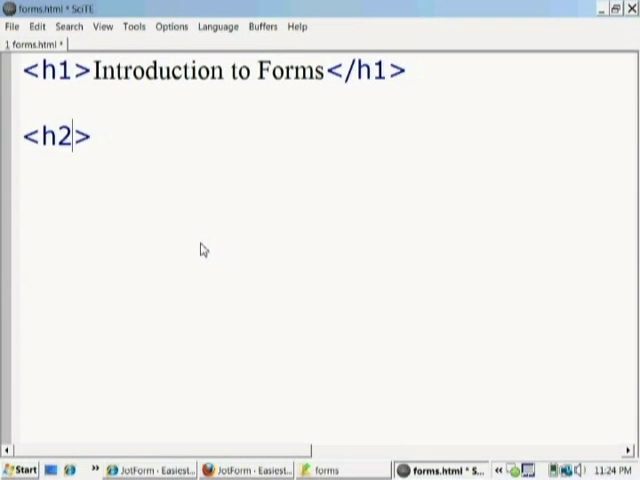
{"action": "type", "text": "Feedba"}
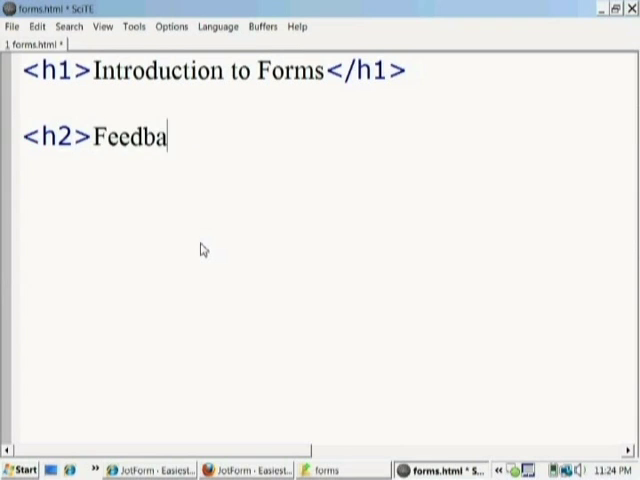
{"action": "type", "text": "ck"}
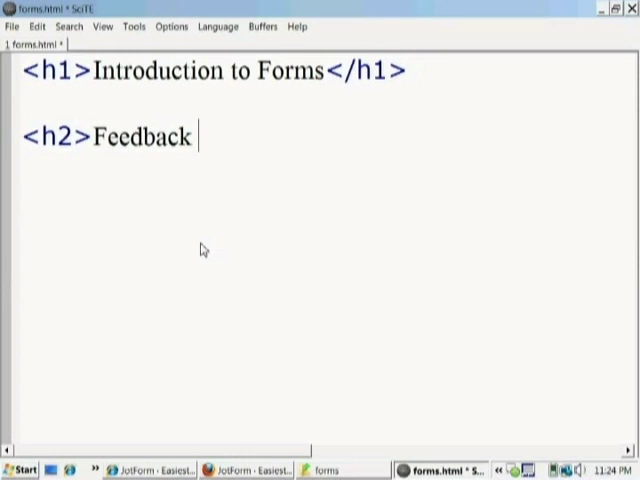
{"action": "type", "text": "Form<>"}
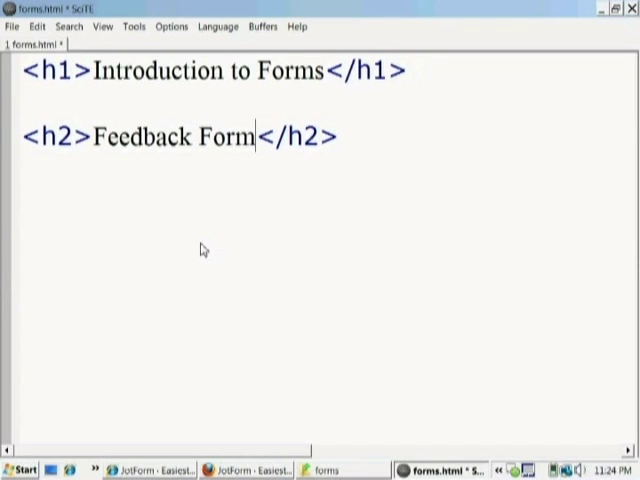
{"action": "type", "text": "from"}
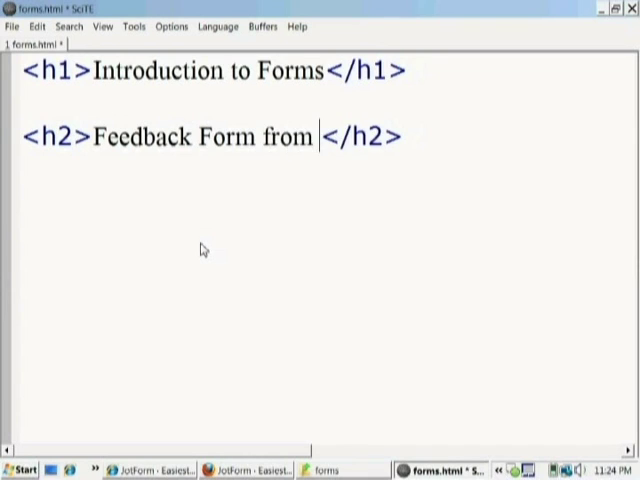
{"action": "type", "text": "JotFo"}
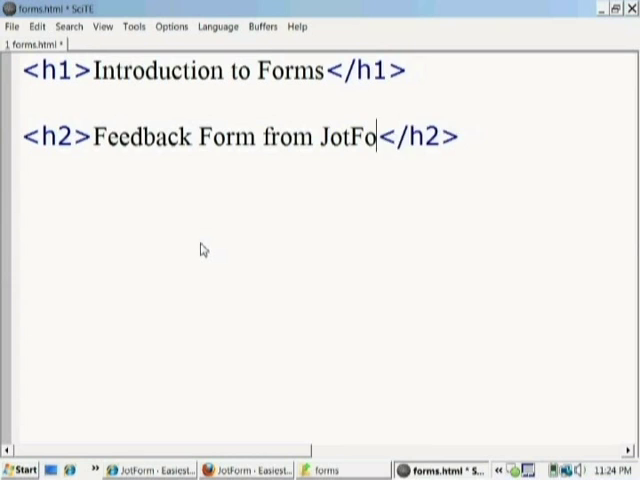
{"action": "type", "text": "rm.com"}
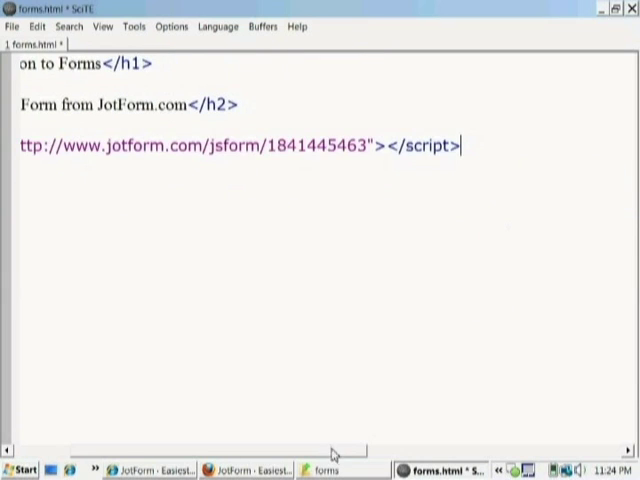
Save forms.html and return to the forms folder window
{"action": "scroll", "scroll_direction": "left", "scroll_amount": 3}
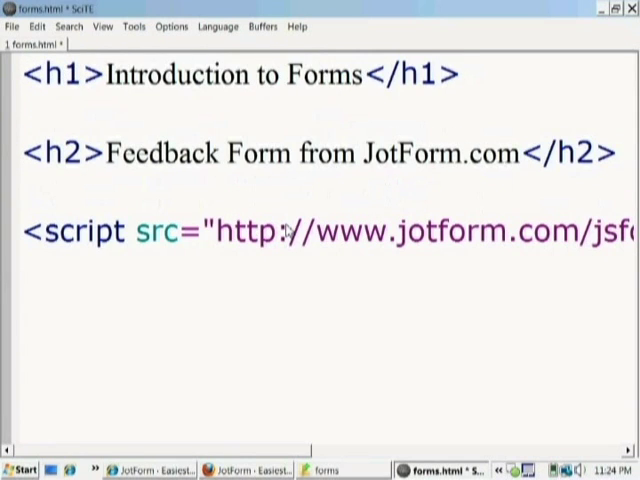
{"action": "left_click", "coordinate": [12, 26]}
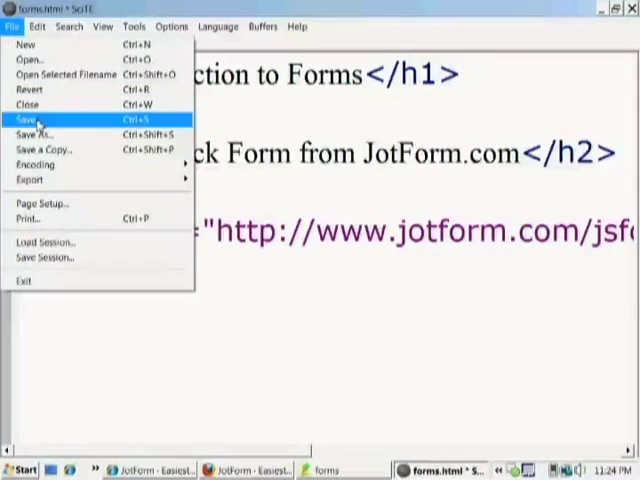
{"action": "left_click", "coordinate": [29, 120]}
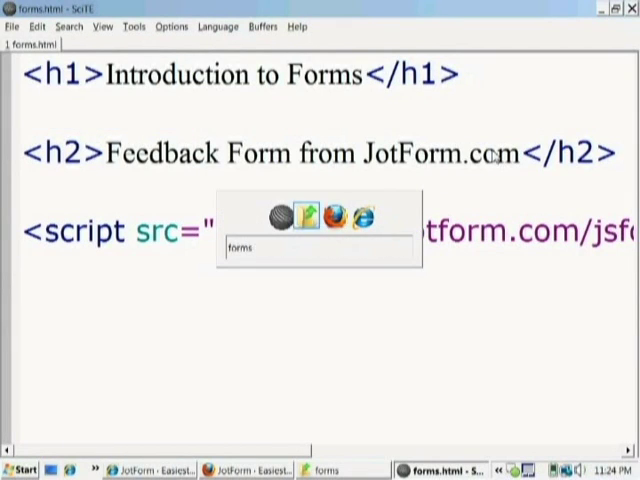
{"action": "left_click", "coordinate": [330, 470]}
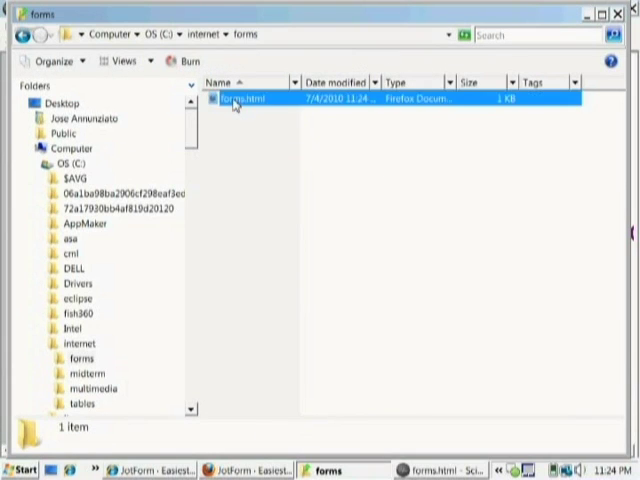
Open forms.html in Firefox, check the Feedback Form heading in the builder, then return
{"action": "double_click", "coordinate": [240, 99]}
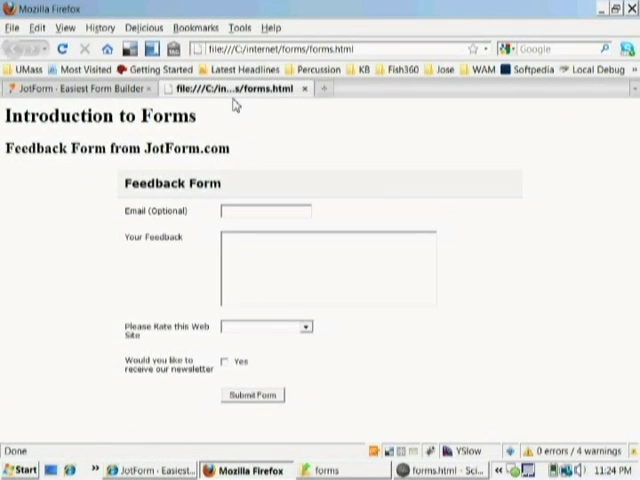
{"action": "double_click", "coordinate": [170, 183]}
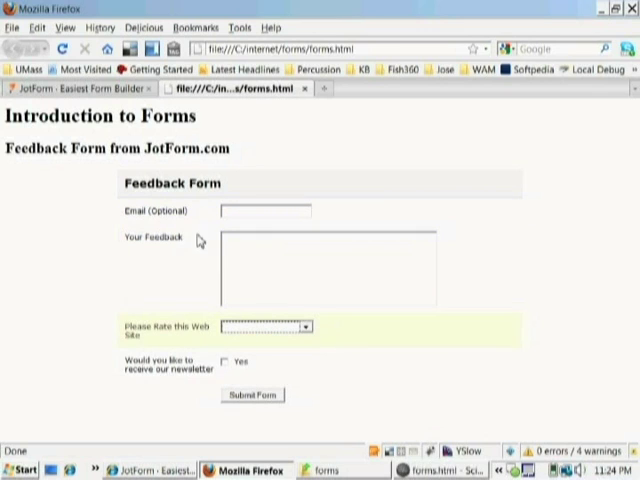
{"action": "left_click", "coordinate": [60, 88]}
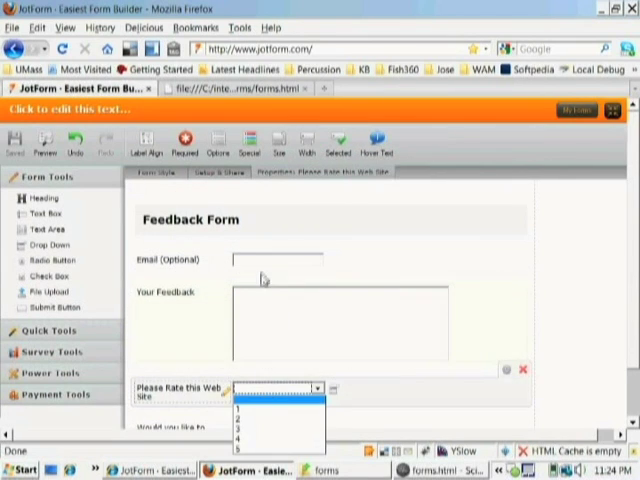
{"action": "left_click", "coordinate": [185, 220]}
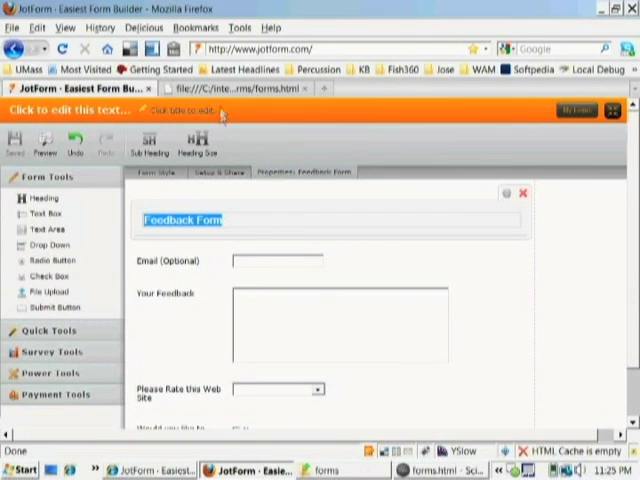
{"action": "left_click", "coordinate": [250, 88]}
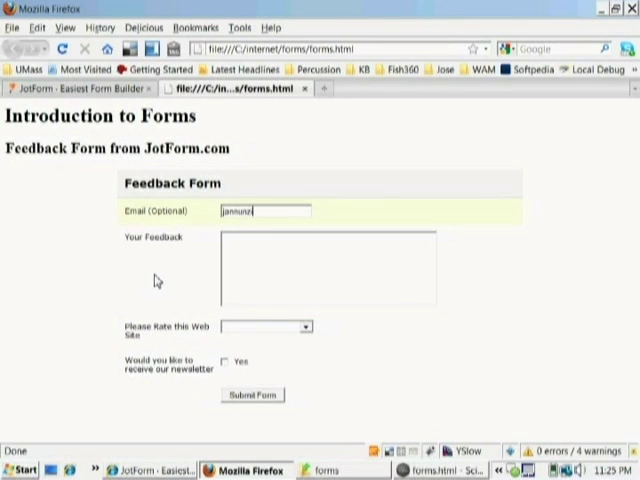
Submit a test entry: email, 'This is a great site', rating 5, newsletter Yes
{"action": "type", "text": "@gmail.com"}
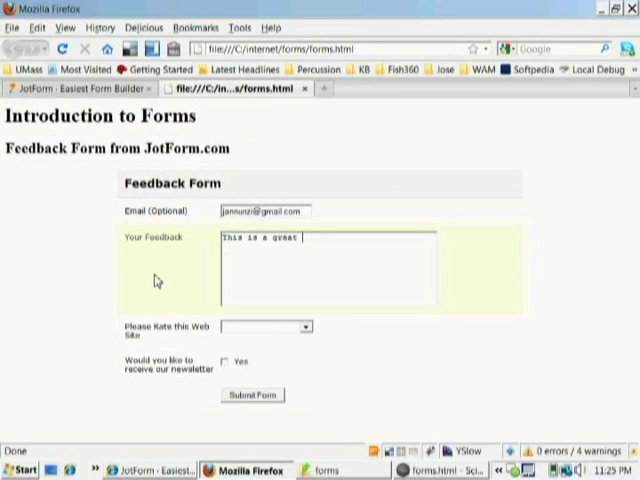
{"action": "type", "text": "site"}
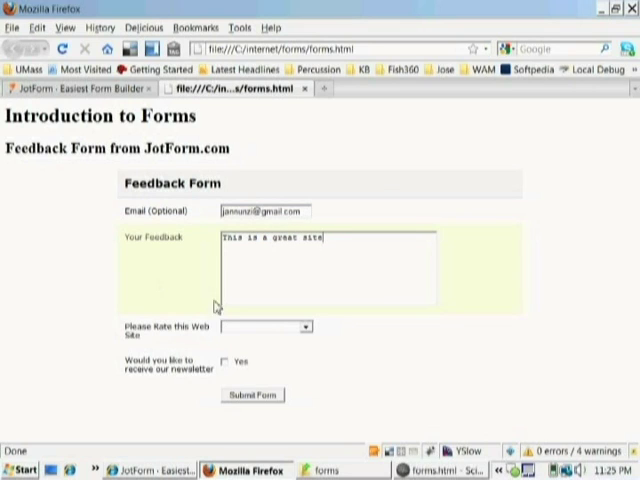
{"action": "left_click", "coordinate": [266, 326]}
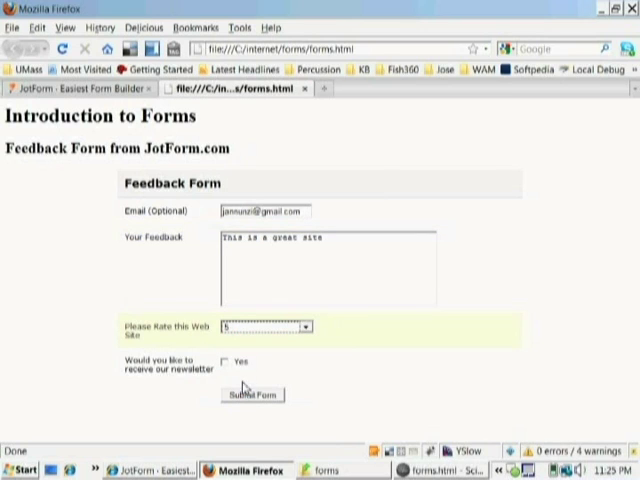
{"action": "left_click", "coordinate": [226, 362]}
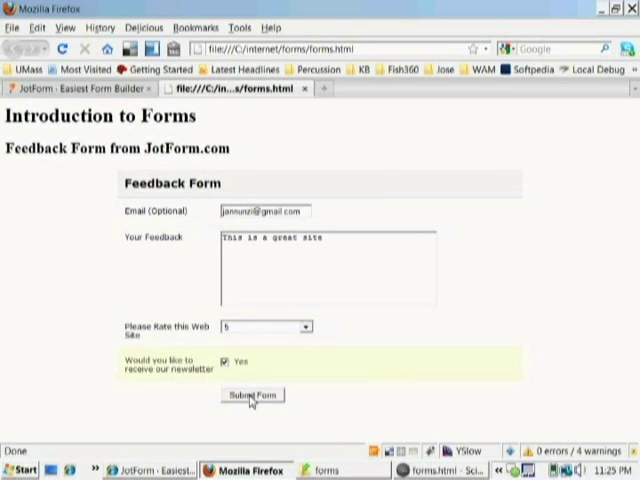
{"action": "left_click", "coordinate": [250, 394]}
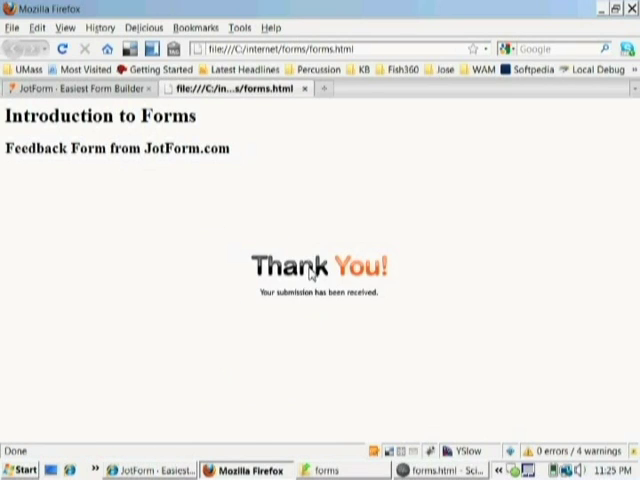
{"action": "left_click", "coordinate": [479, 88]}
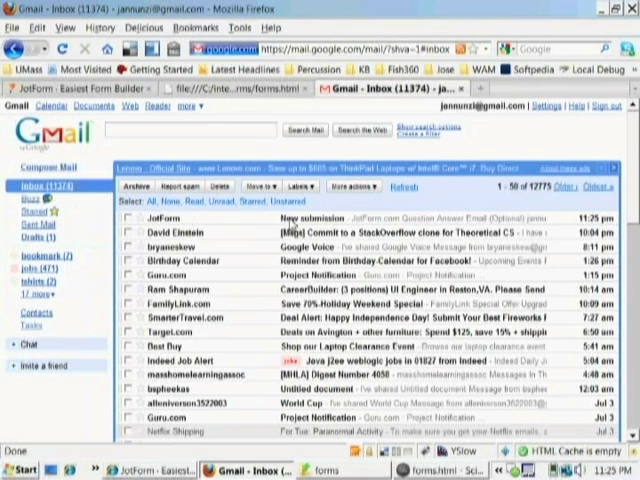
Open the JotForm 'New submission' email in the Gmail inbox
{"action": "left_click", "coordinate": [300, 218]}
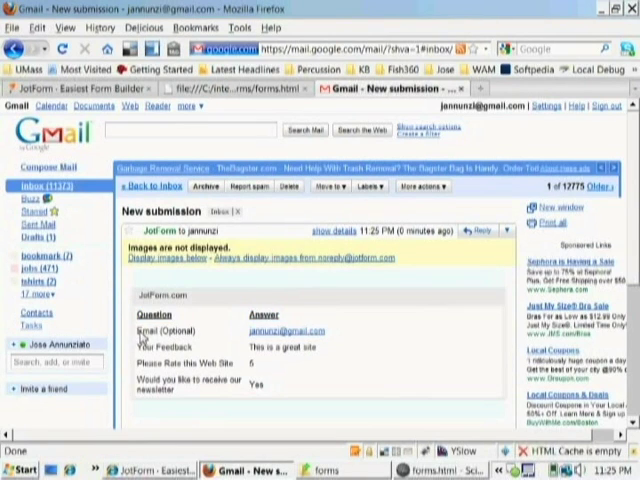
{"action": "mouse_move", "coordinate": [140, 355]}
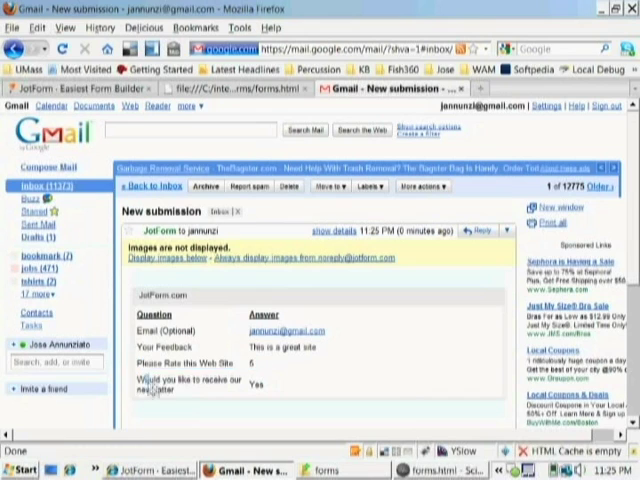
{"action": "mouse_move", "coordinate": [358, 308]}
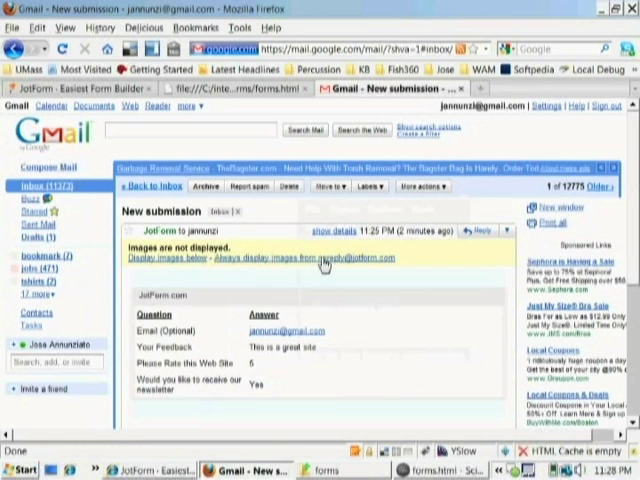
Search the Start Menu for 'ftp' and launch FTP Surfer
{"action": "left_click", "coordinate": [22, 470]}
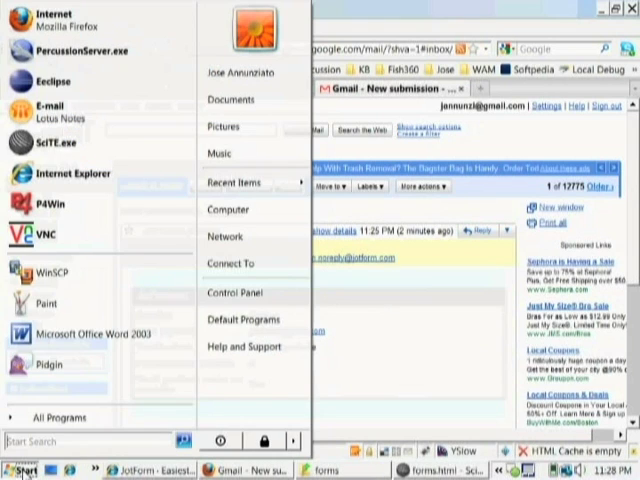
{"action": "left_click", "coordinate": [90, 441]}
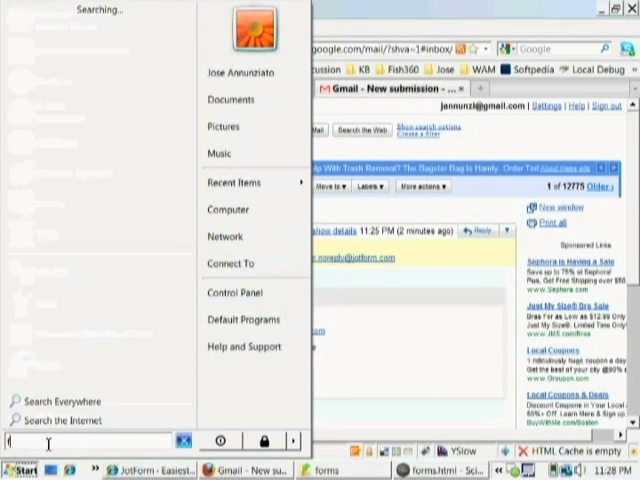
{"action": "type", "text": "ftp"}
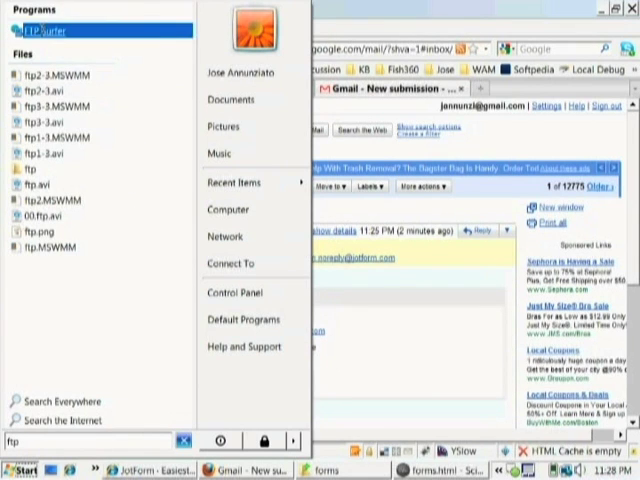
{"action": "left_click", "coordinate": [44, 31]}
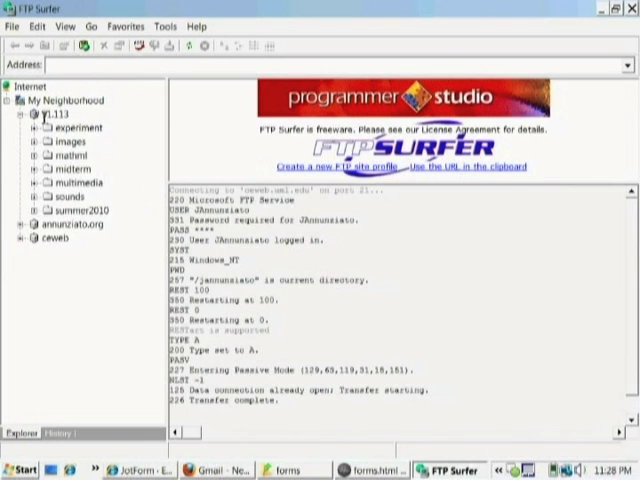
Connect to the 91.113 site and upload forms.html from internet\forms into a new 'forms' folder
{"action": "left_click", "coordinate": [58, 113]}
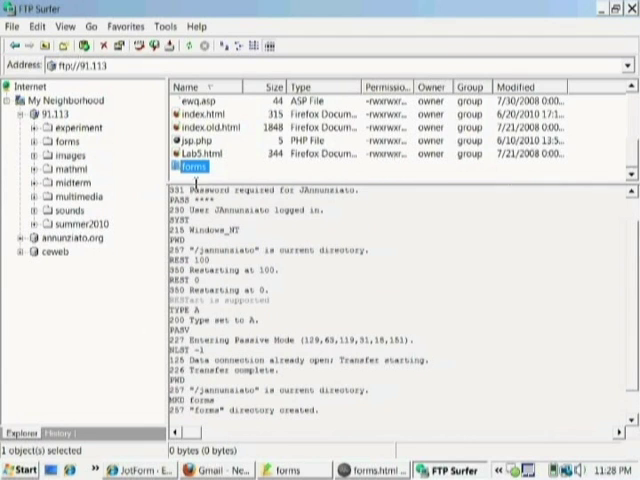
{"action": "double_click", "coordinate": [196, 166]}
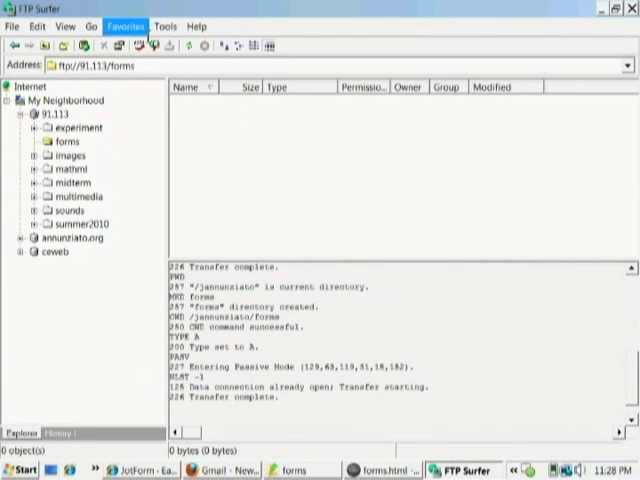
{"action": "mouse_move", "coordinate": [155, 47]}
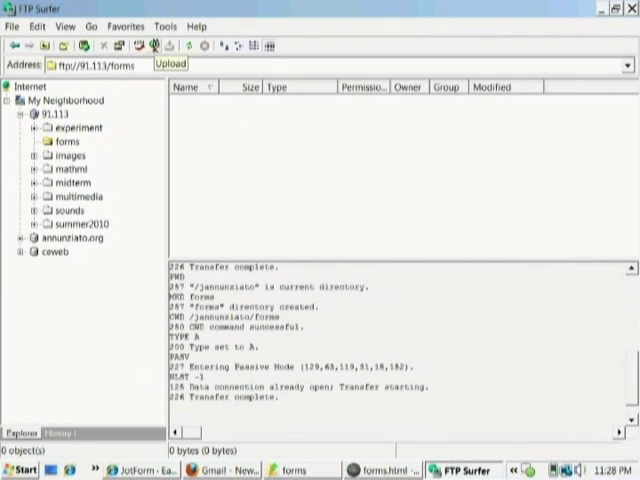
{"action": "left_click", "coordinate": [170, 64]}
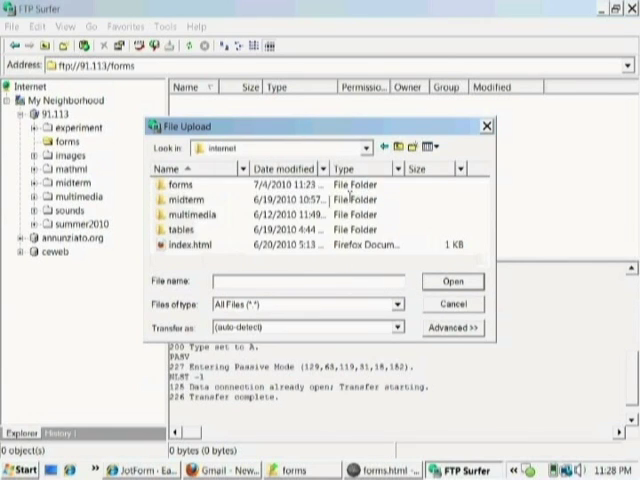
{"action": "double_click", "coordinate": [178, 184]}
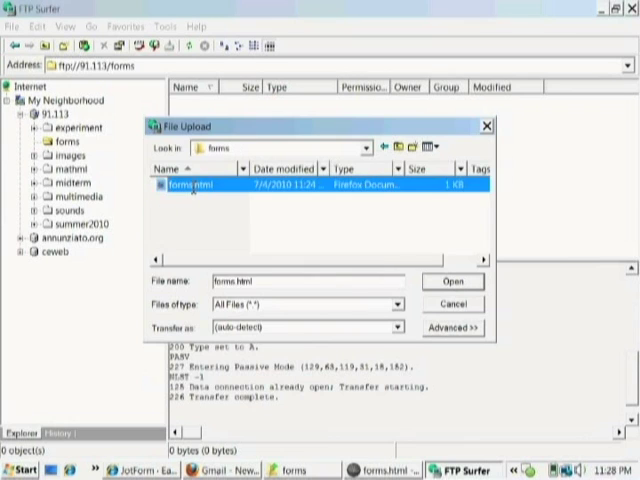
{"action": "left_click", "coordinate": [452, 281]}
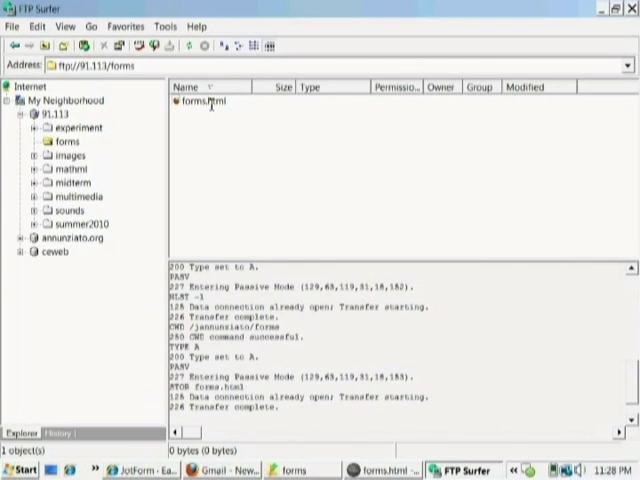
{"action": "mouse_move", "coordinate": [224, 158]}
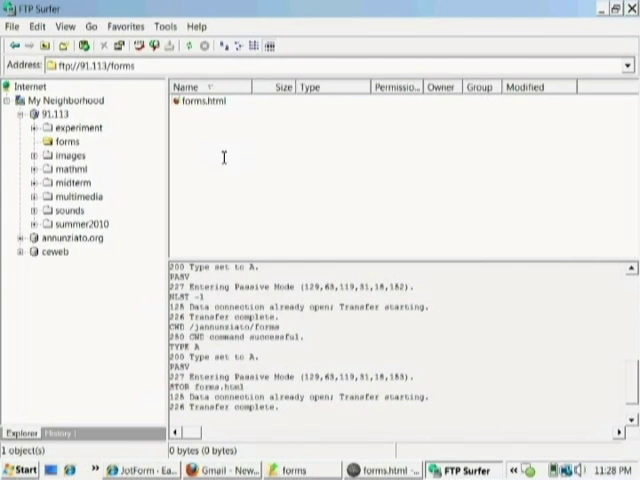
{"action": "mouse_move", "coordinate": [57, 113]}
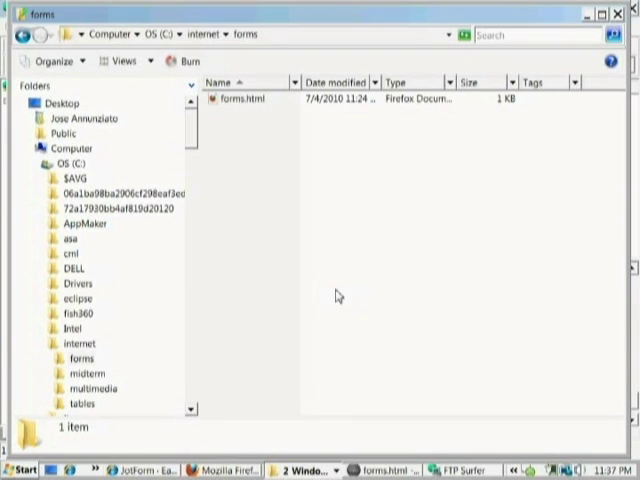
{"action": "mouse_move", "coordinate": [218, 48]}
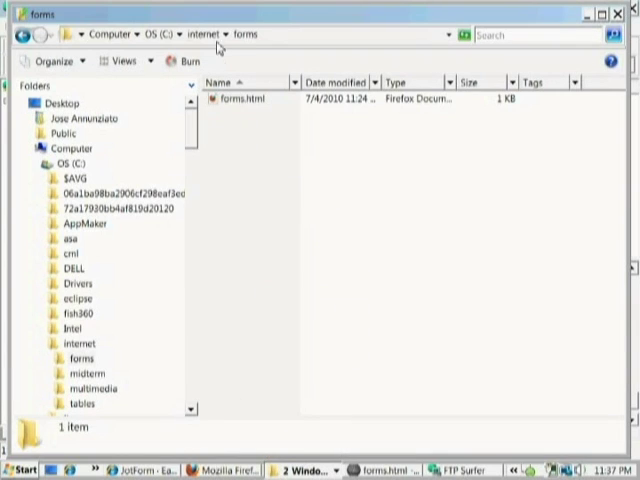
Open index.html from the internet folder with SciTE
{"action": "left_click", "coordinate": [202, 33]}
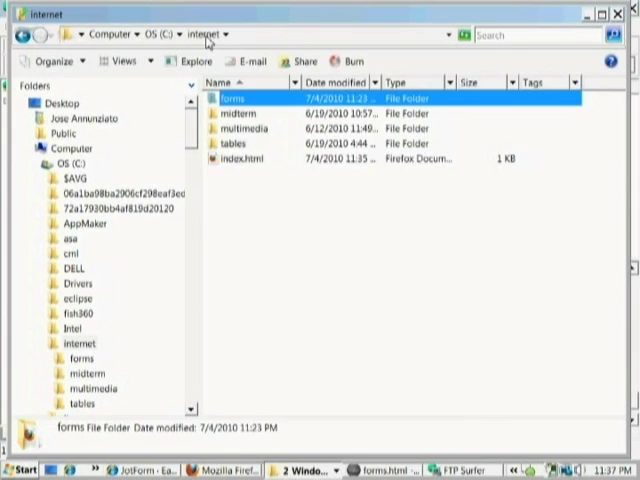
{"action": "right_click", "coordinate": [230, 159]}
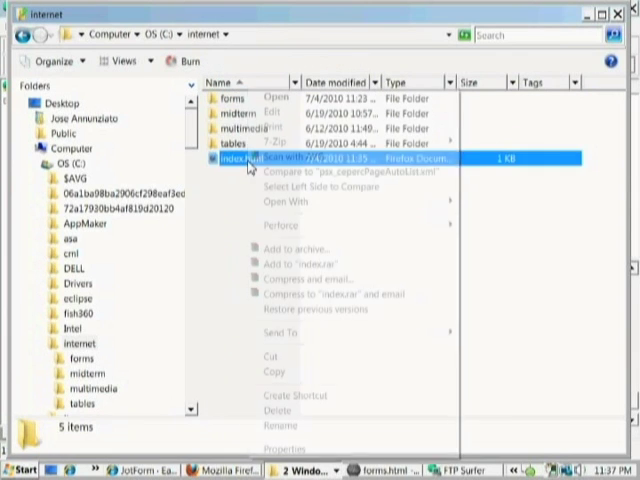
{"action": "mouse_move", "coordinate": [313, 309]}
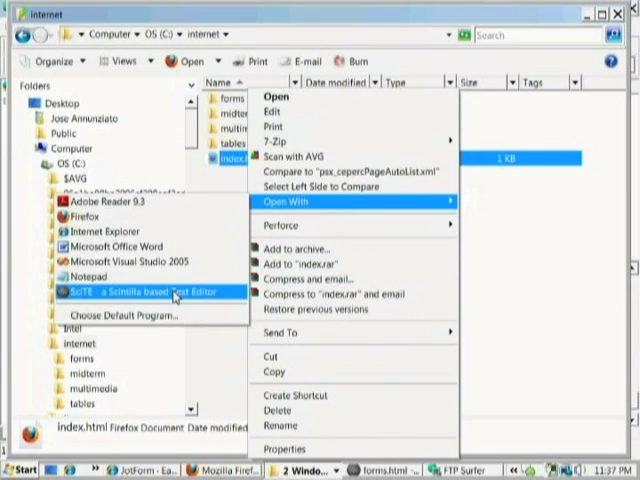
{"action": "left_click", "coordinate": [140, 291]}
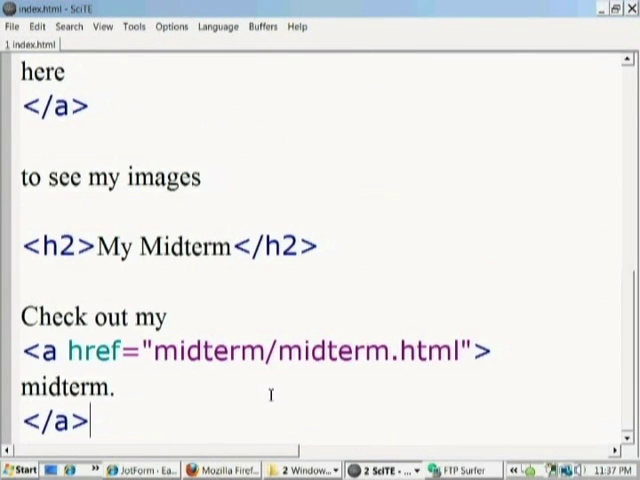
Add 'Check out my forms' with forms linked to forms/forms.html, then save index.html
{"action": "type", "text": "Check"}
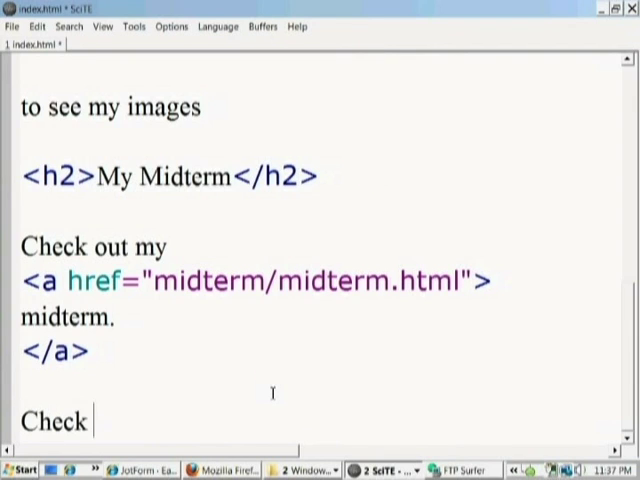
{"action": "type", "text": "out my form"}
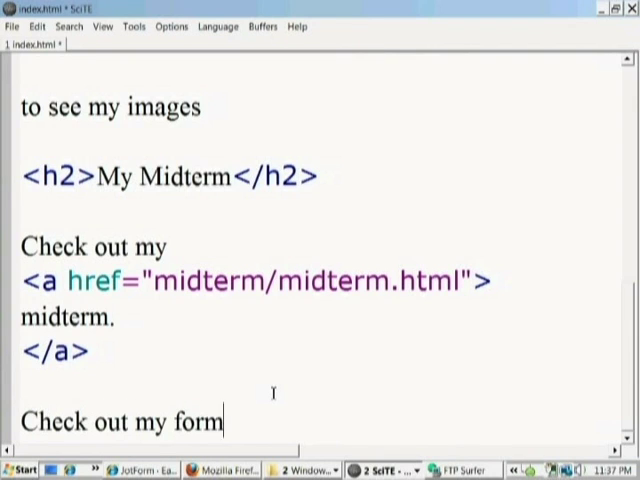
{"action": "type", "text": "s"}
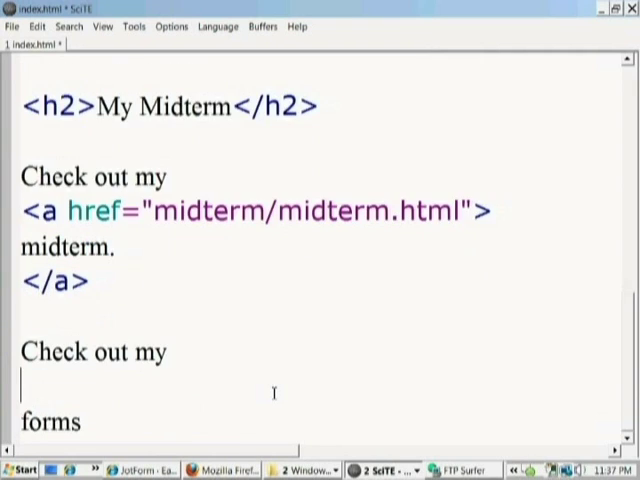
{"action": "type", "text": "<a href"}
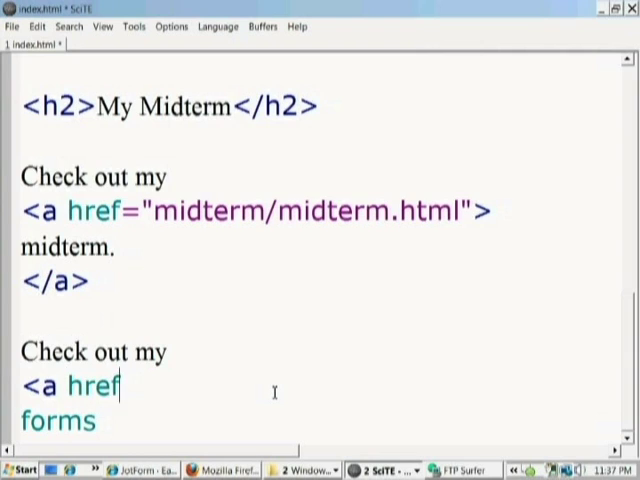
{"action": "type", "text": "=\"f"}
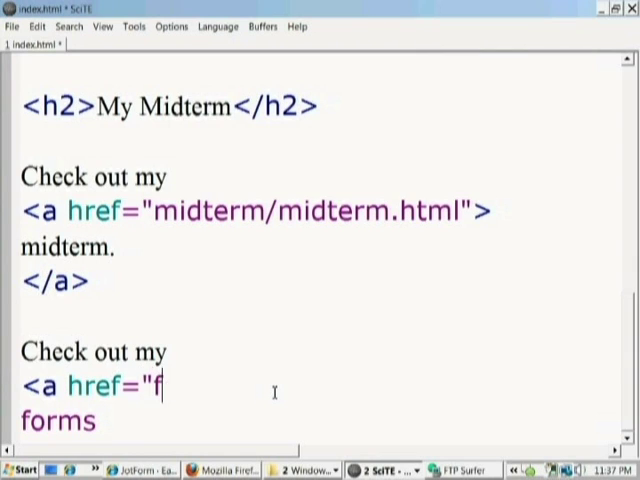
{"action": "type", "text": "orms/fo"}
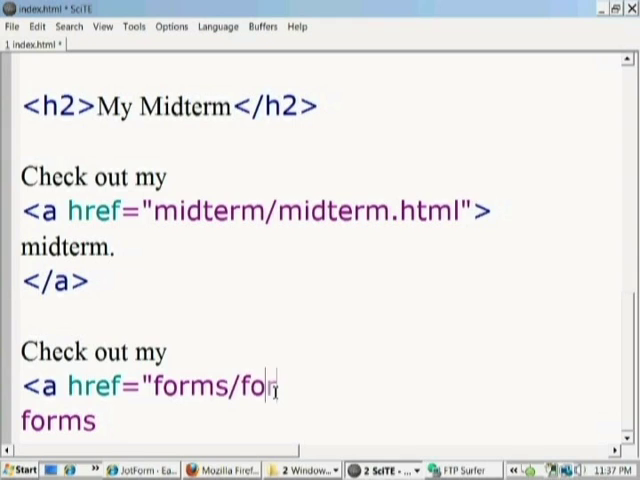
{"action": "type", "text": "rms.html"}
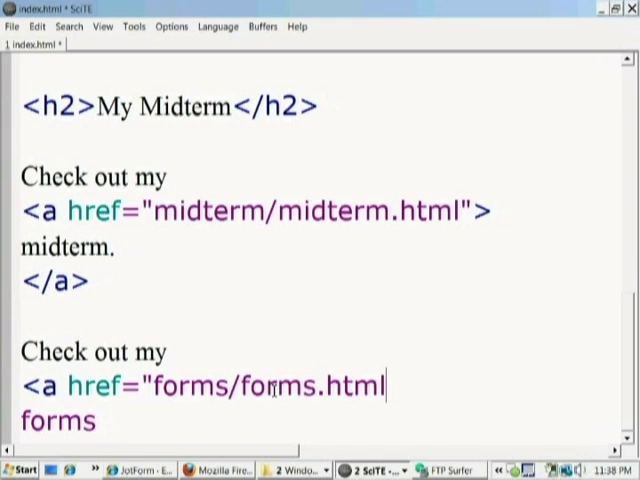
{"action": "type", "text": "\">"}
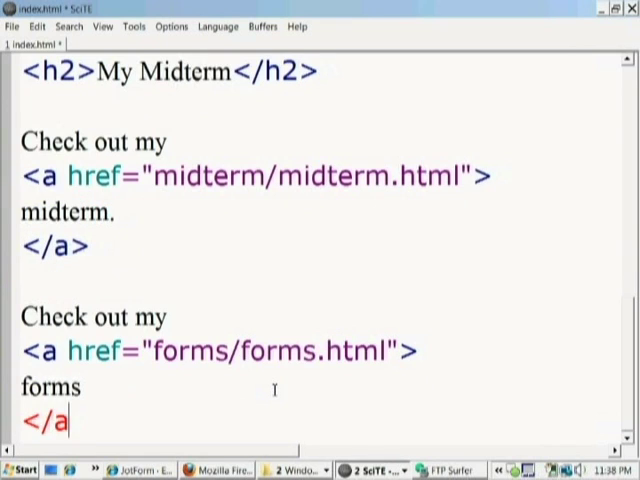
{"action": "type", "text": ">"}
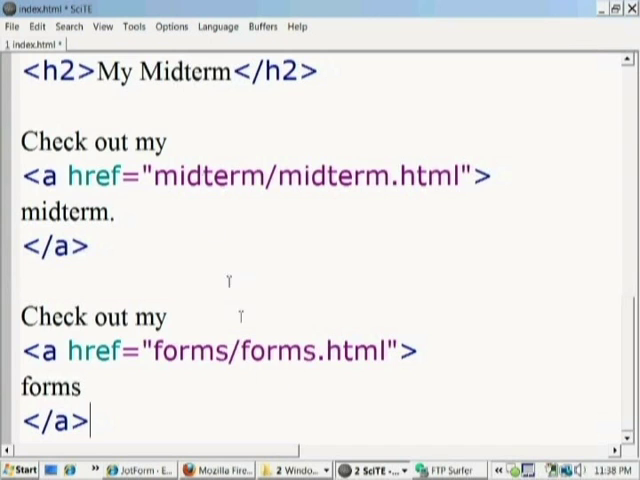
{"action": "left_click", "coordinate": [13, 27]}
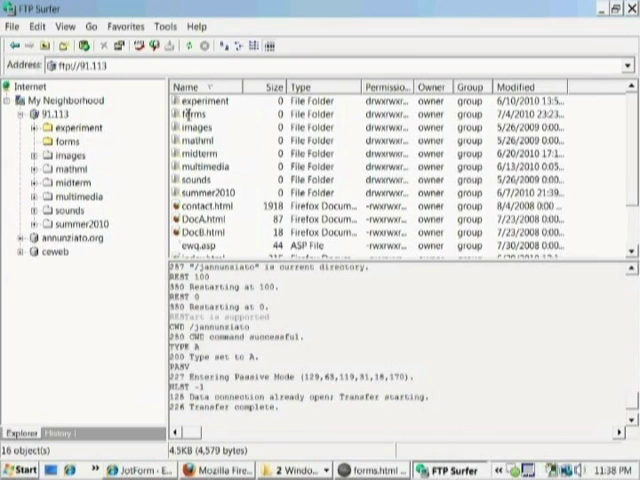
Upload index.html from the internet folder, choosing Yes to All to replace the old copy
{"action": "scroll", "scroll_direction": "down", "scroll_amount": 3}
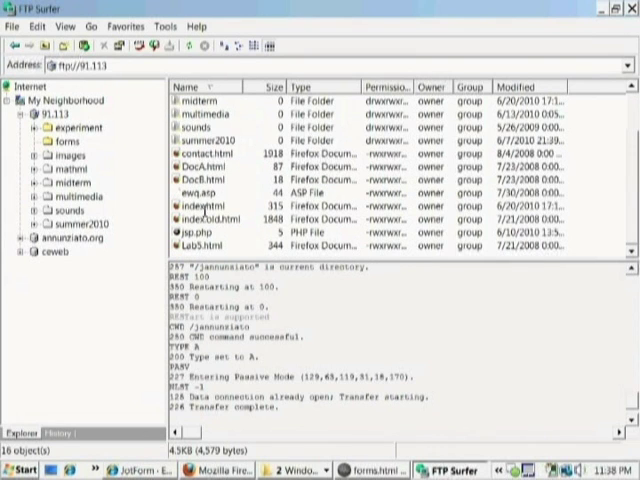
{"action": "left_click", "coordinate": [200, 205]}
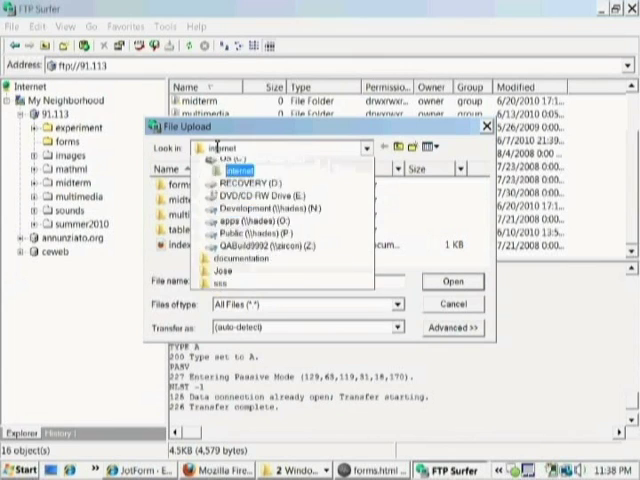
{"action": "left_click", "coordinate": [374, 148]}
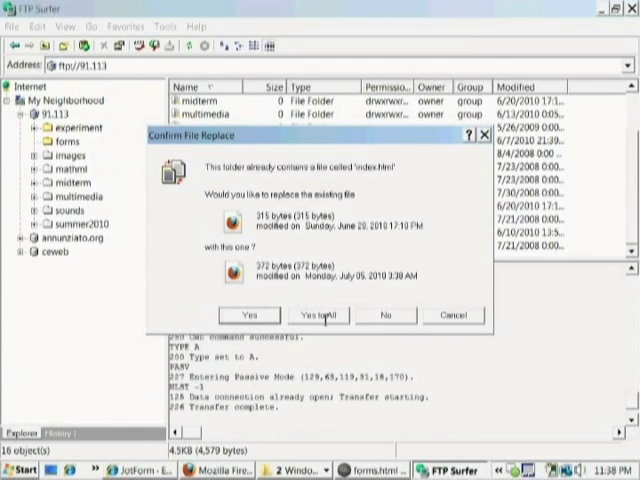
{"action": "left_click", "coordinate": [319, 315]}
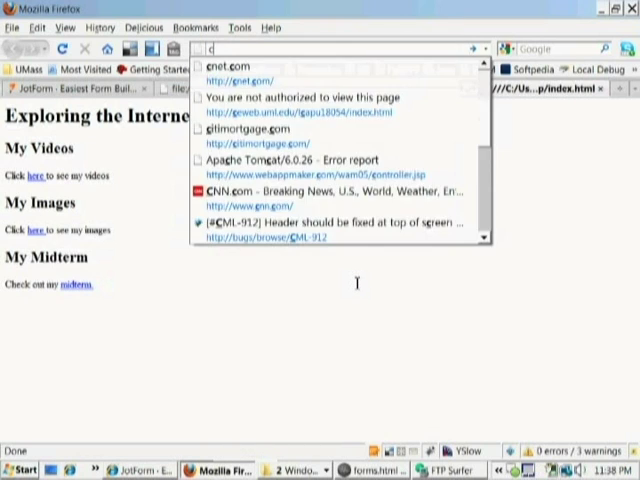
Load the ceweb site in Firefox, log in, and check the new forms link
{"action": "type", "text": "eweb.uml.edu/jannunziato/index.html"}
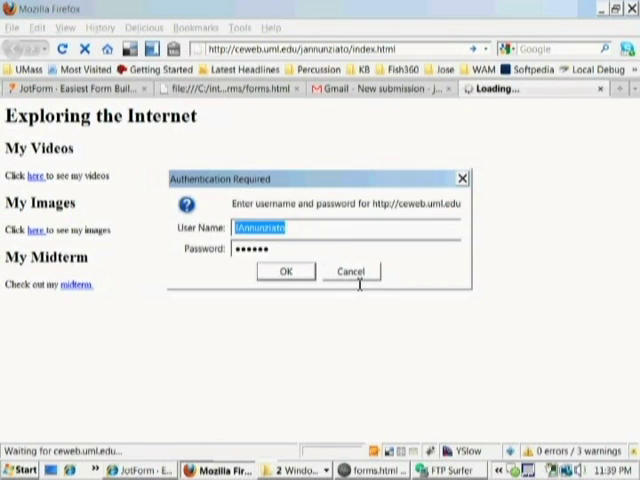
{"action": "left_click", "coordinate": [285, 271]}
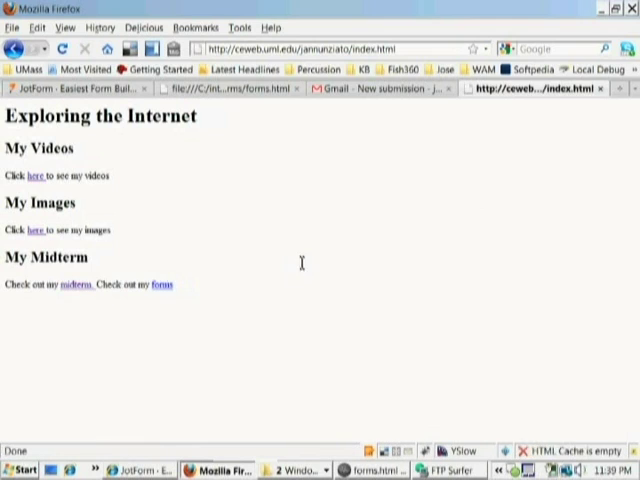
{"action": "double_click", "coordinate": [59, 256]}
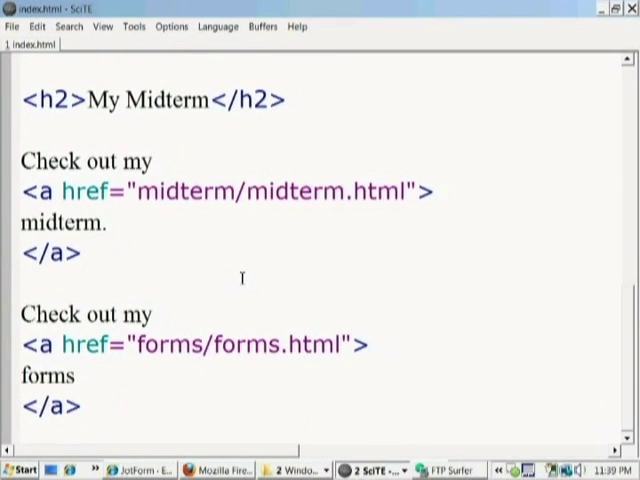
Insert '<h2>My Forms</h2>' above the forms link and save index.html
{"action": "type", "text": "<"}
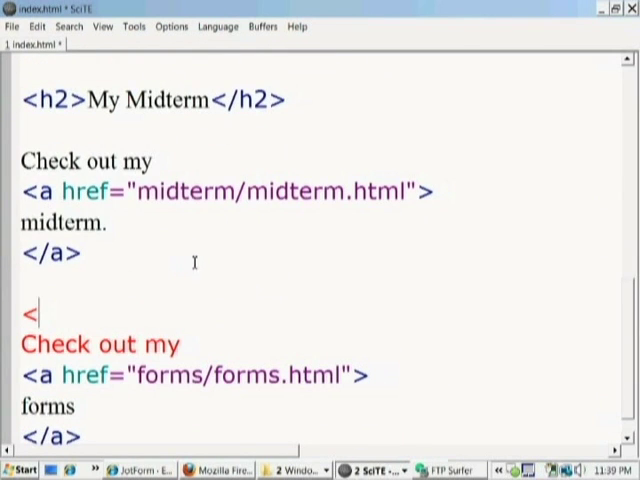
{"action": "type", "text": "h2>M"}
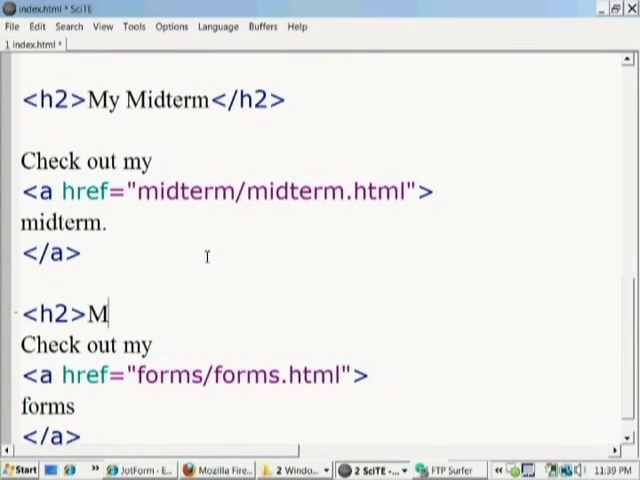
{"action": "type", "text": "y Forms"}
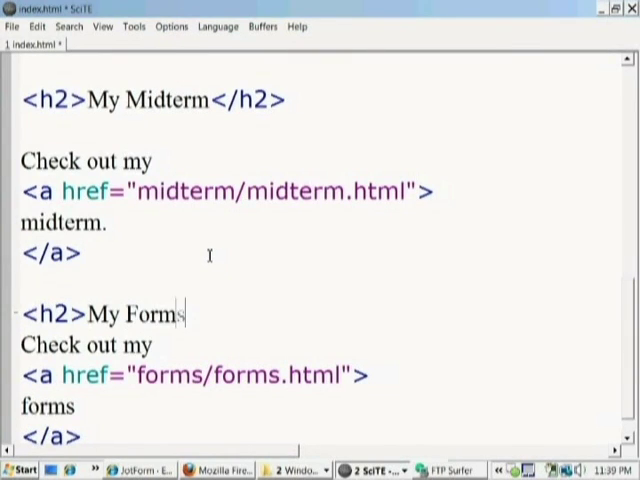
{"action": "type", "text": "</h"}
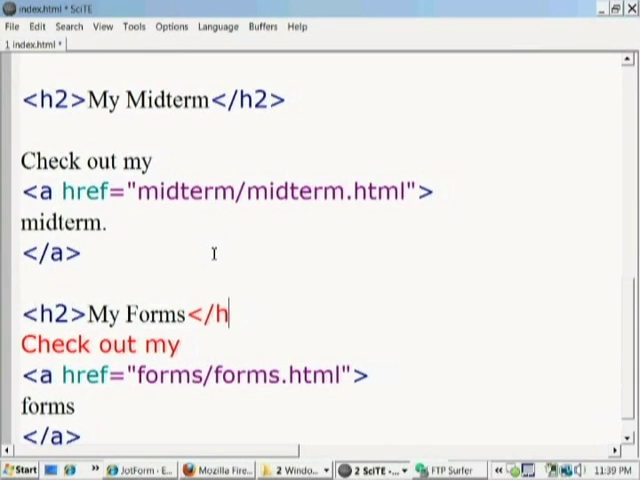
{"action": "type", "text": "2>"}
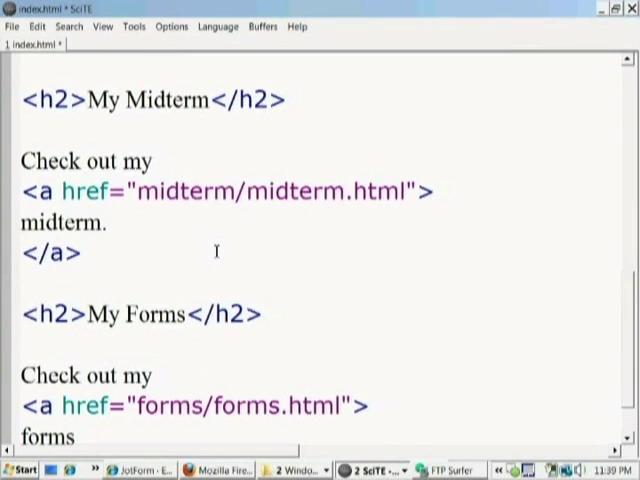
{"action": "left_click", "coordinate": [11, 26]}
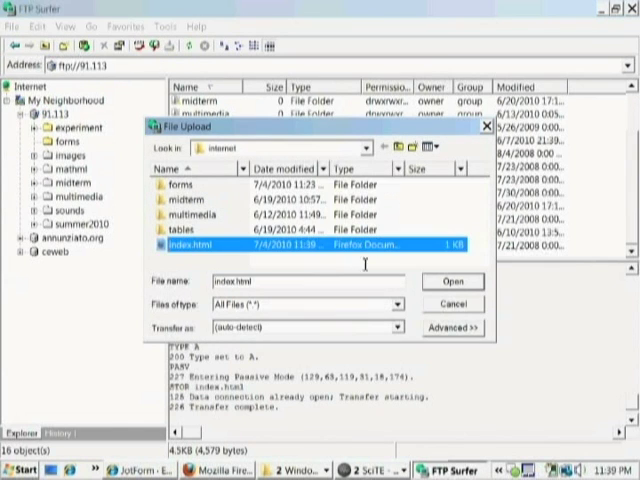
Upload the chosen index.html and confirm replacing the server copy
{"action": "left_click", "coordinate": [452, 281]}
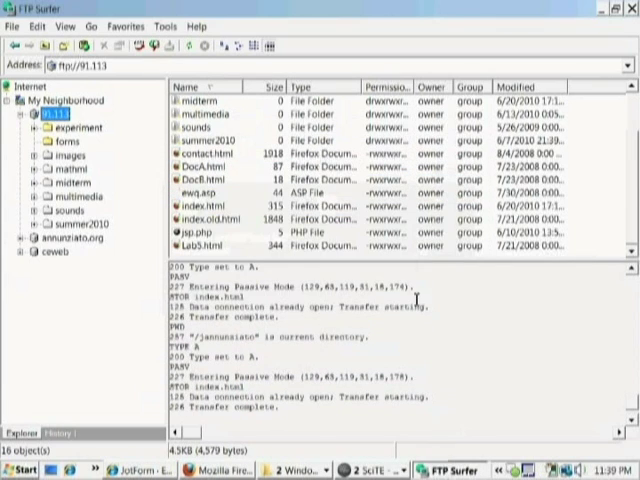
{"action": "left_click", "coordinate": [217, 470]}
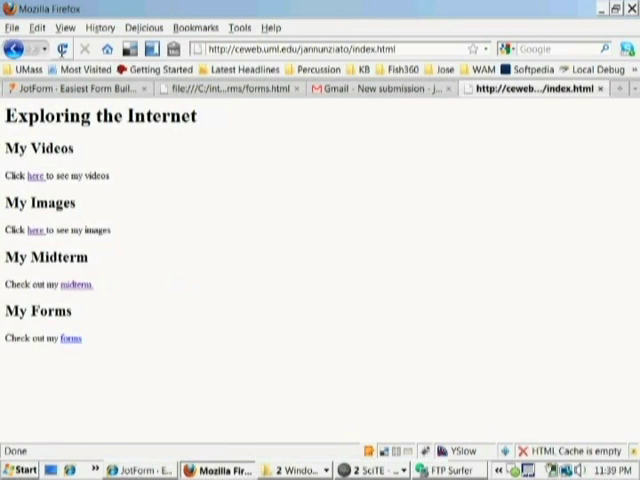
Follow the 'forms' link under My Forms and click the feedback form's Email field
{"action": "left_click_drag", "start_coordinate": [5, 305], "coordinate": [85, 340]}
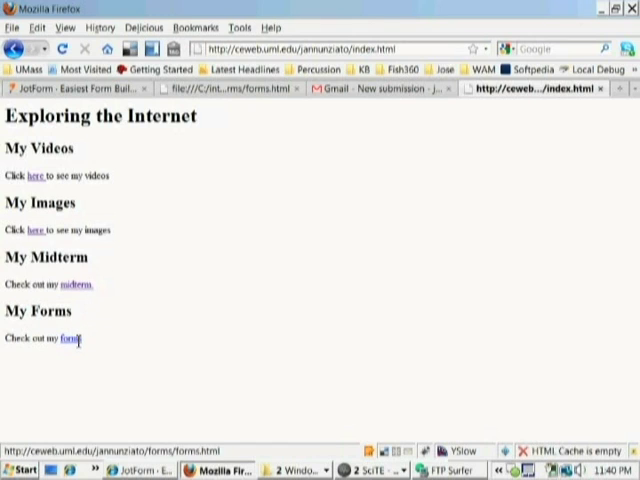
{"action": "left_click", "coordinate": [72, 338]}
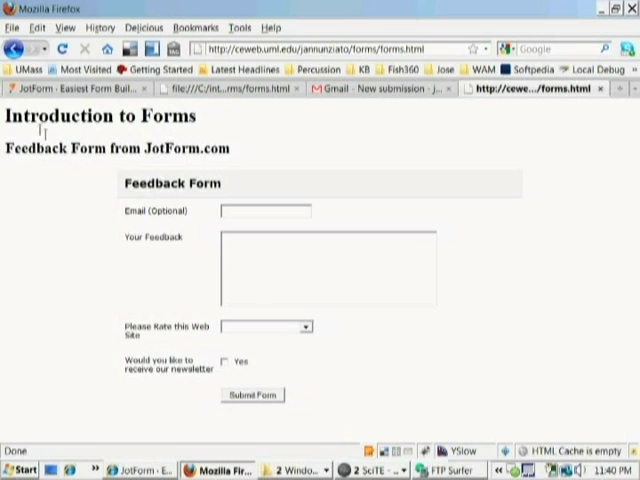
{"action": "mouse_move", "coordinate": [246, 183]}
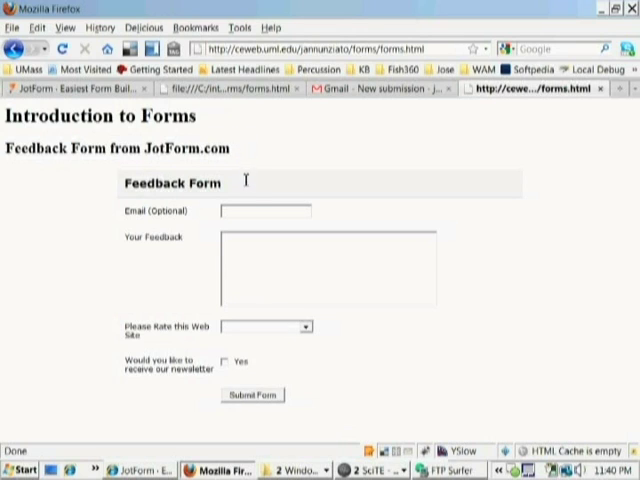
{"action": "left_click", "coordinate": [268, 211]}
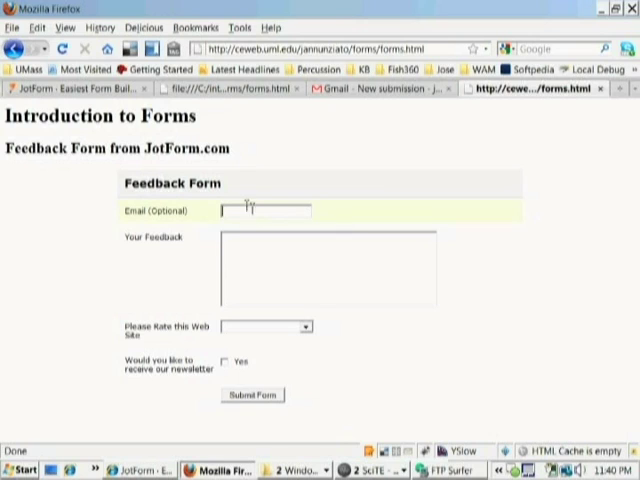